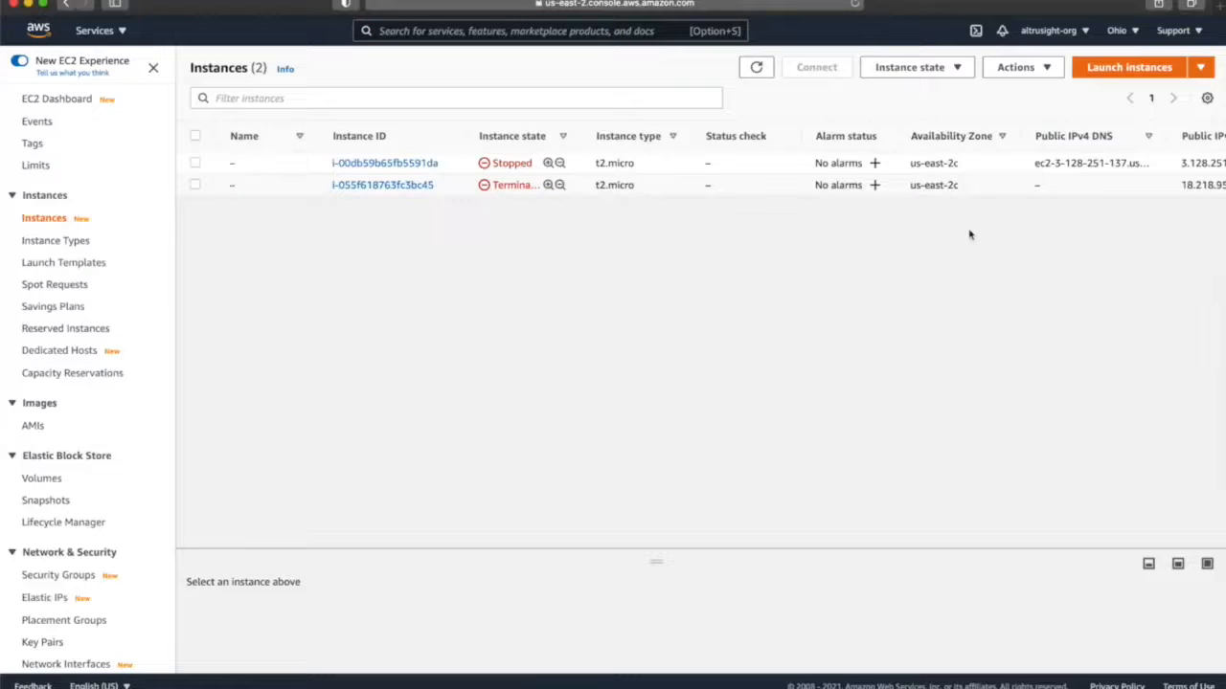
pyautogui.moveTo(484, 268)
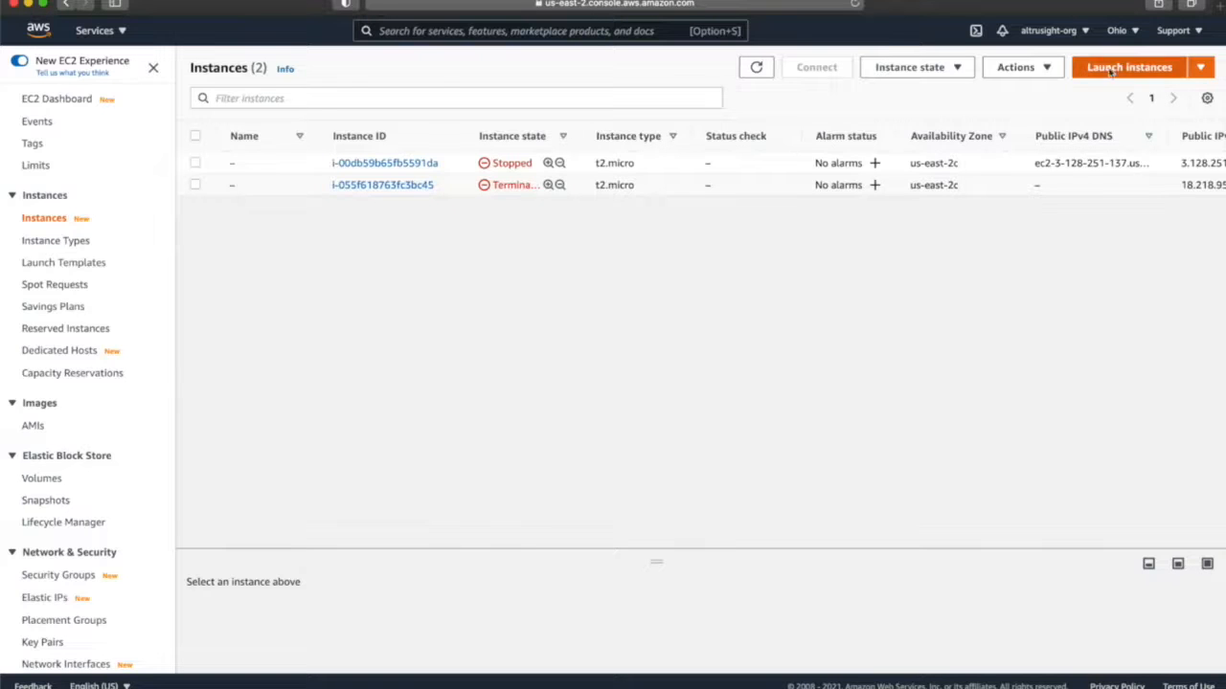
# Launch an Amazon Linux 2 instance, keeping default type, details and storage up to Add Tags.
pyautogui.click(1129, 67)
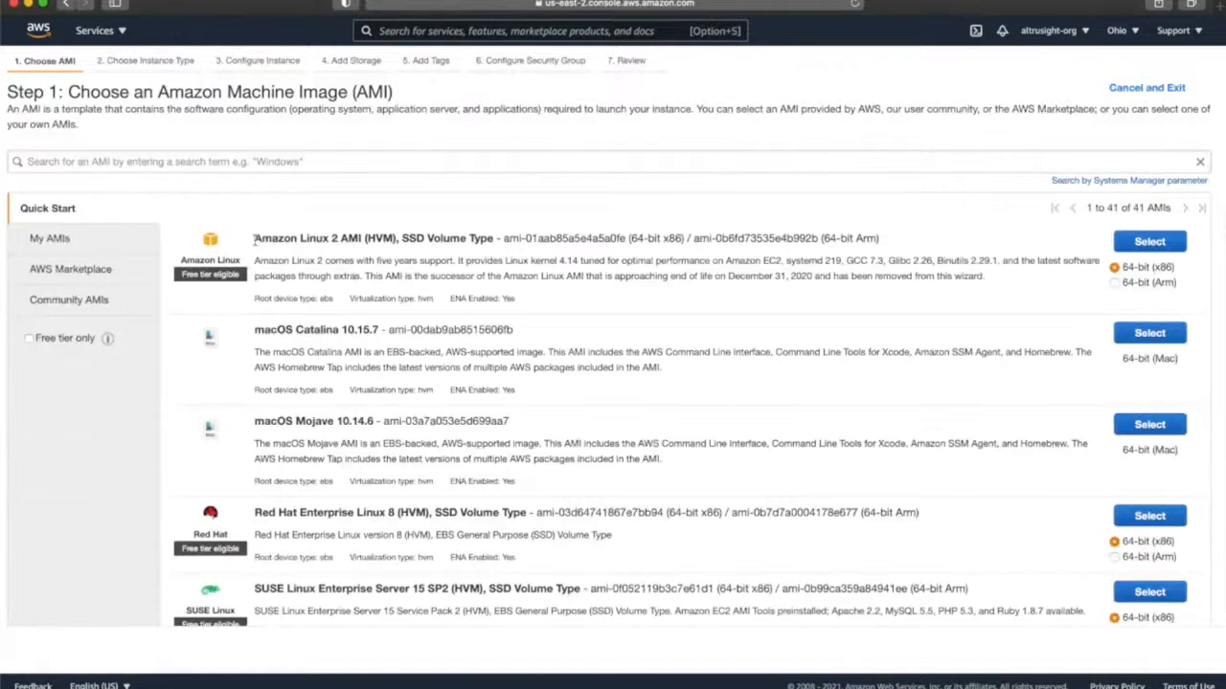
pyautogui.click(1148, 241)
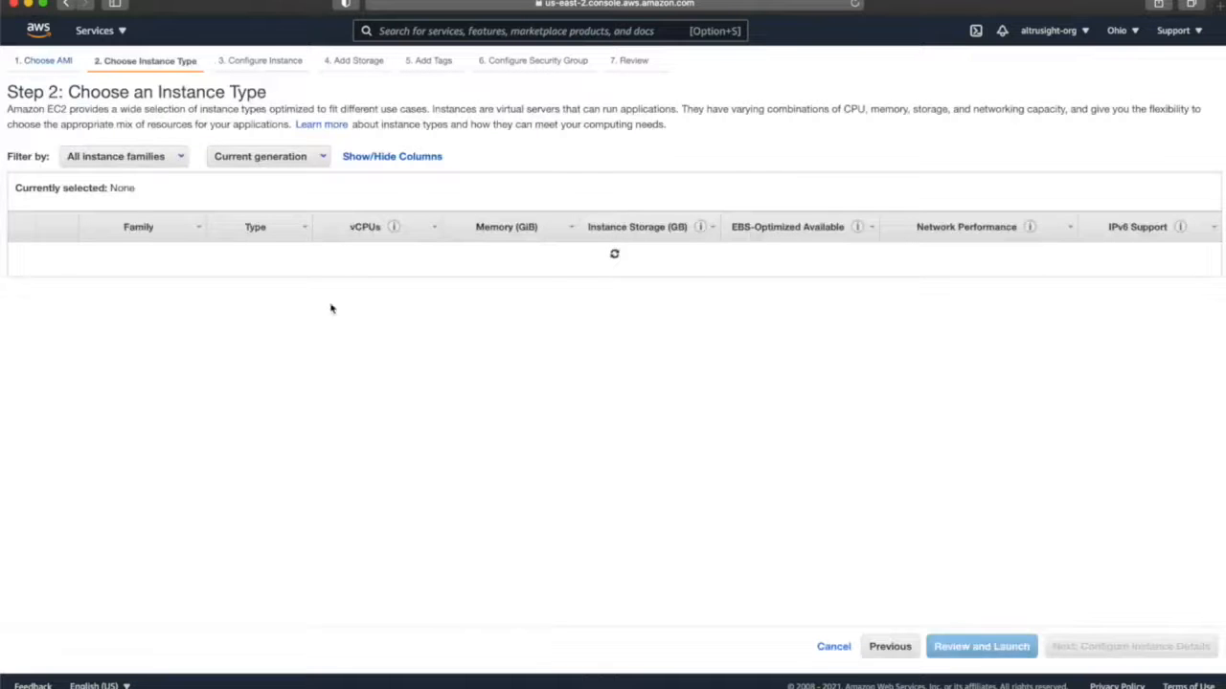
pyautogui.click(1130, 647)
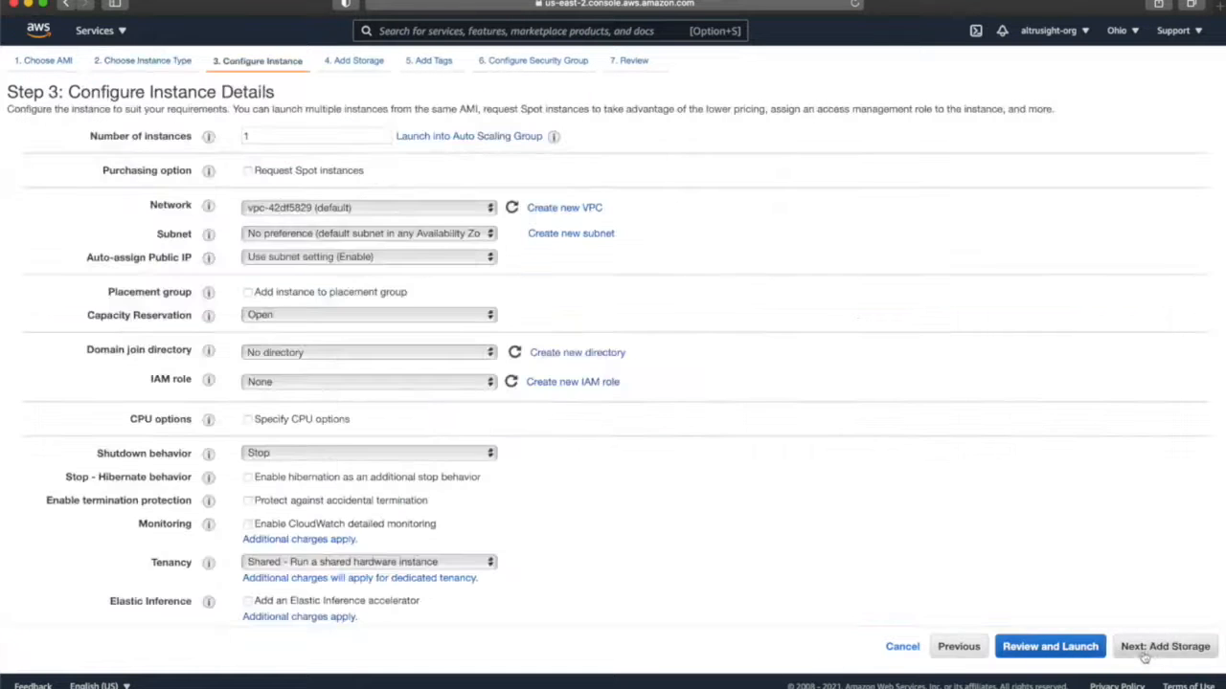
pyautogui.click(1164, 646)
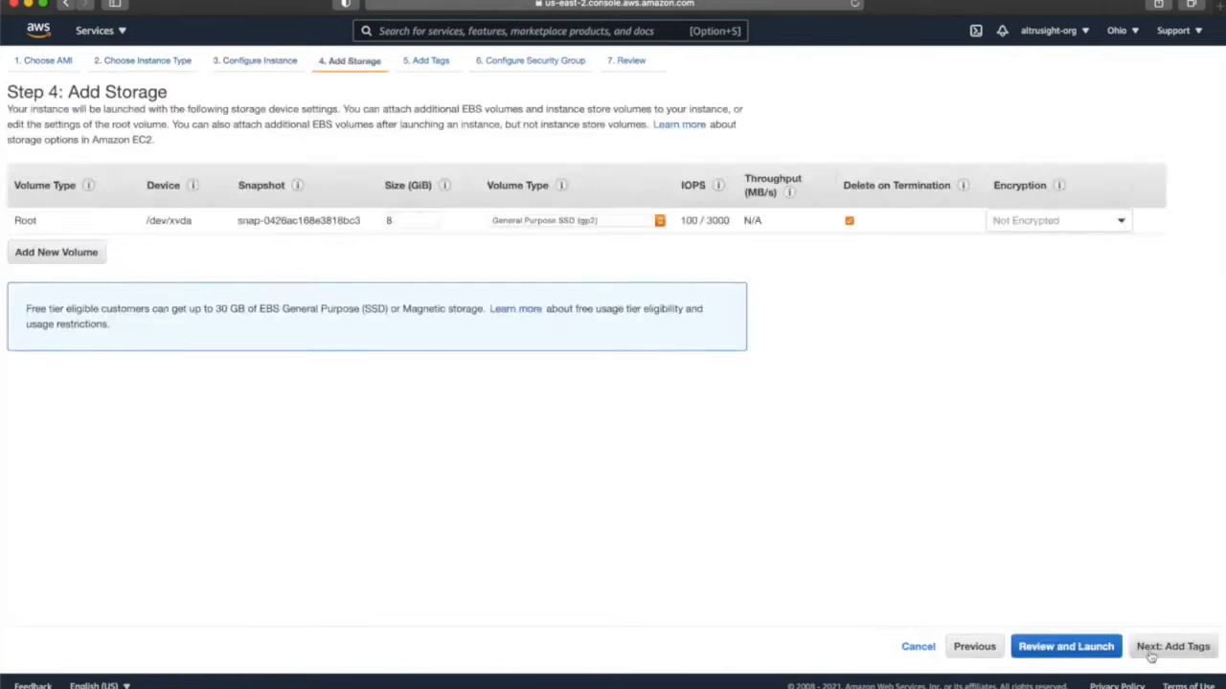
pyautogui.click(1172, 647)
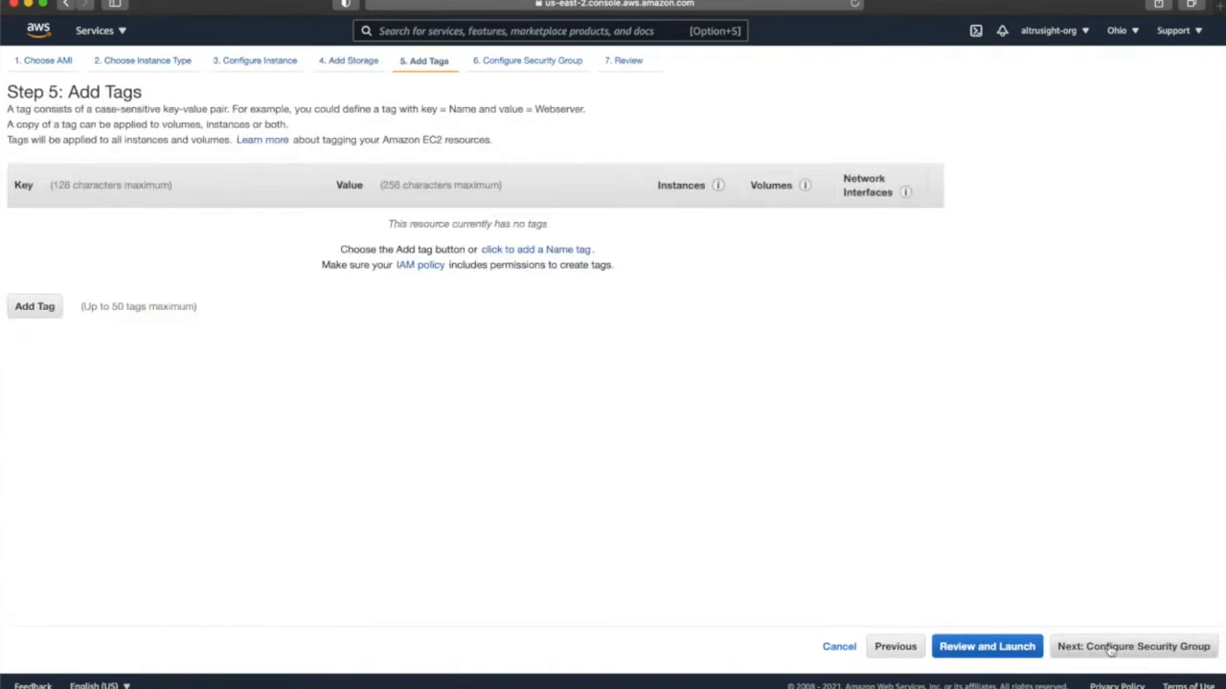
# Pick the existing altrusight-default security group allowing HTTP and SSH, then go to review.
pyautogui.click(1133, 647)
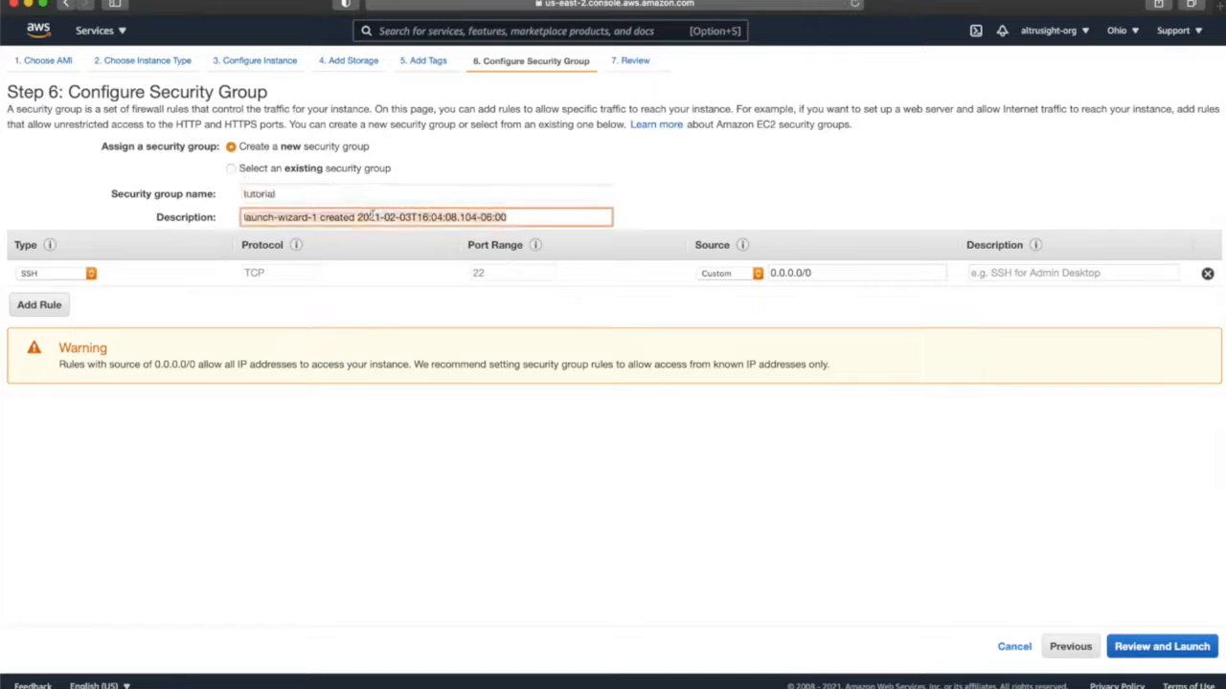
pyautogui.write('tutorialasdjfasdf')
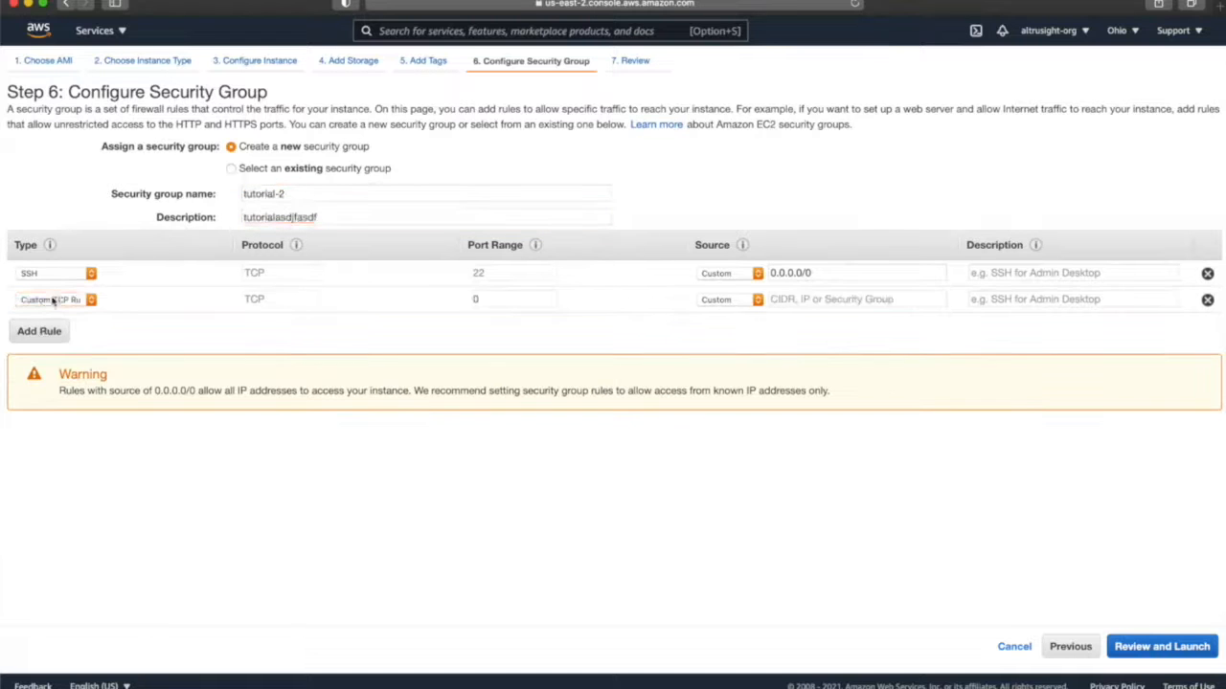
pyautogui.click(53, 299)
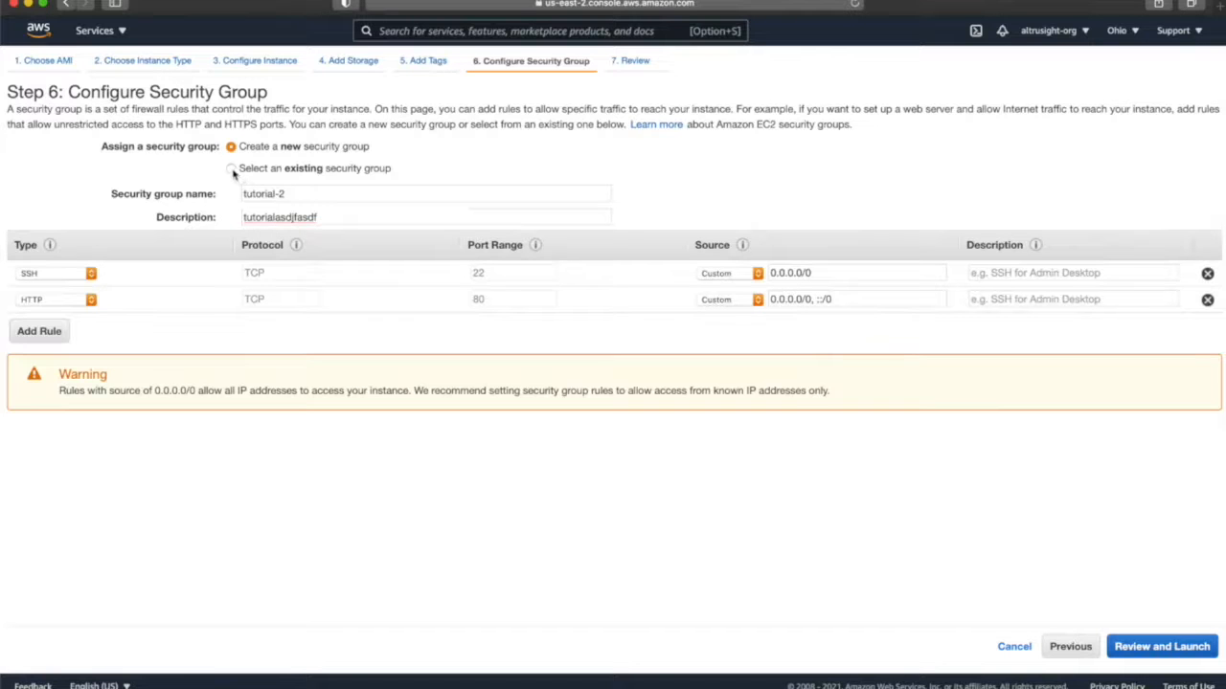
pyautogui.click(231, 167)
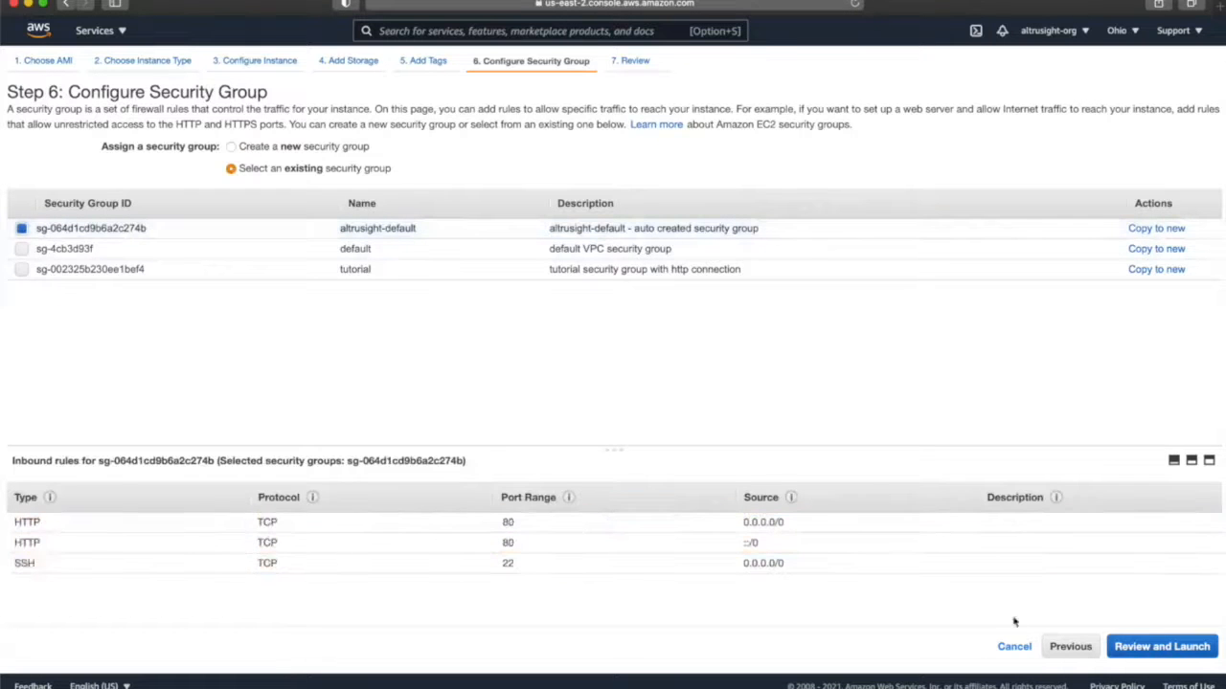
pyautogui.moveTo(193, 558)
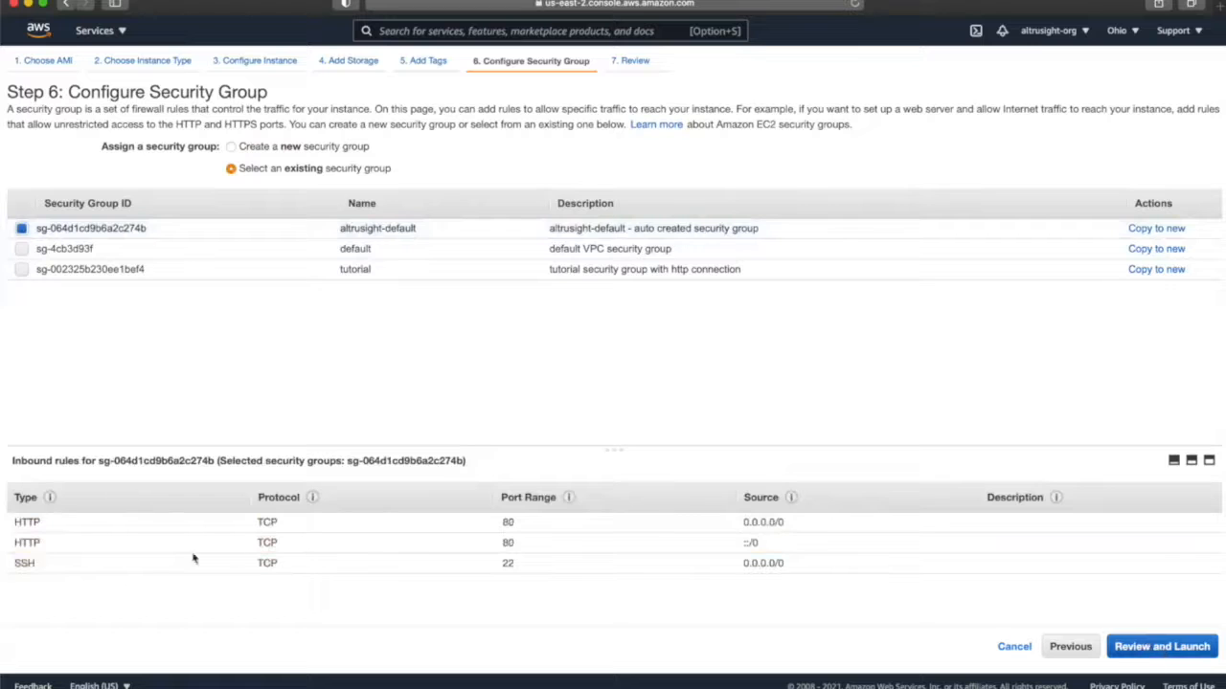
pyautogui.click(1162, 646)
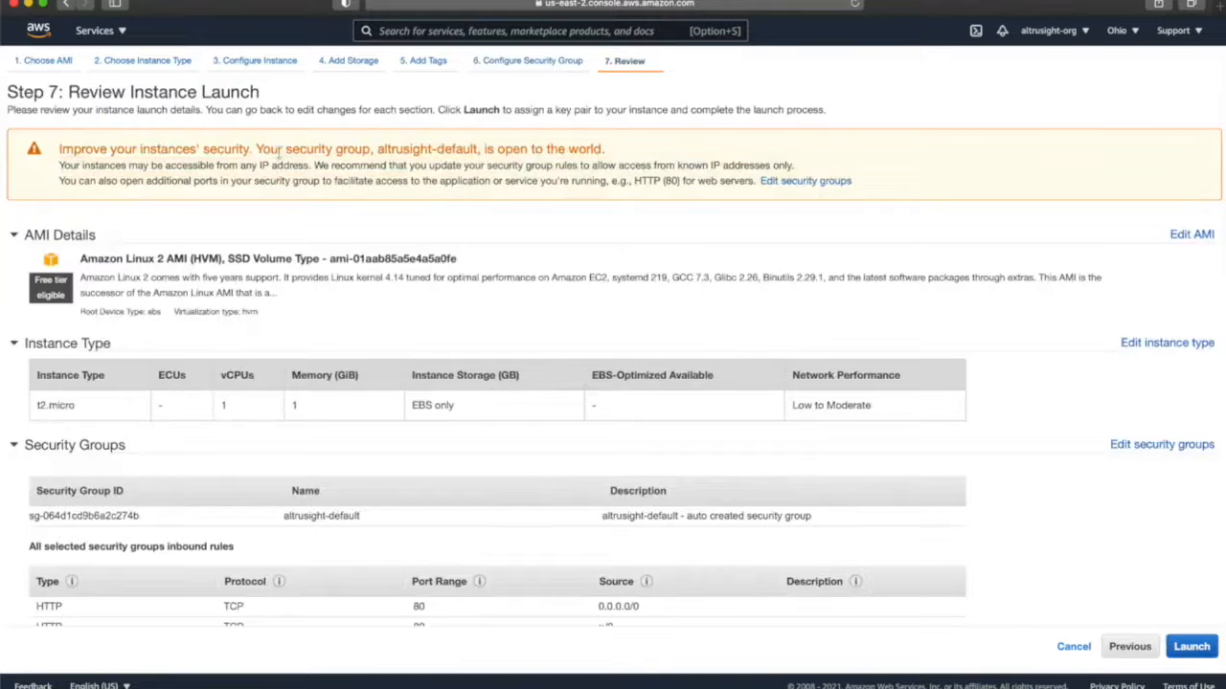
# Launch using the existing altrusight-default key pair, acknowledging the private key file.
pyautogui.click(1191, 647)
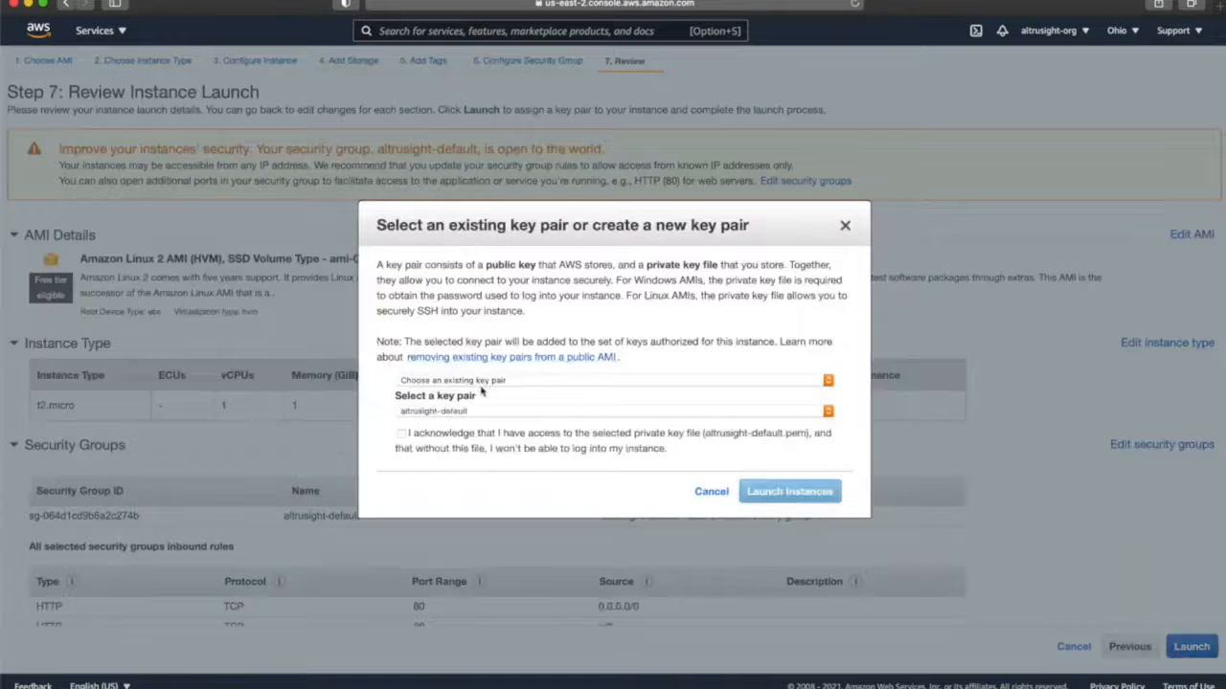
pyautogui.click(613, 380)
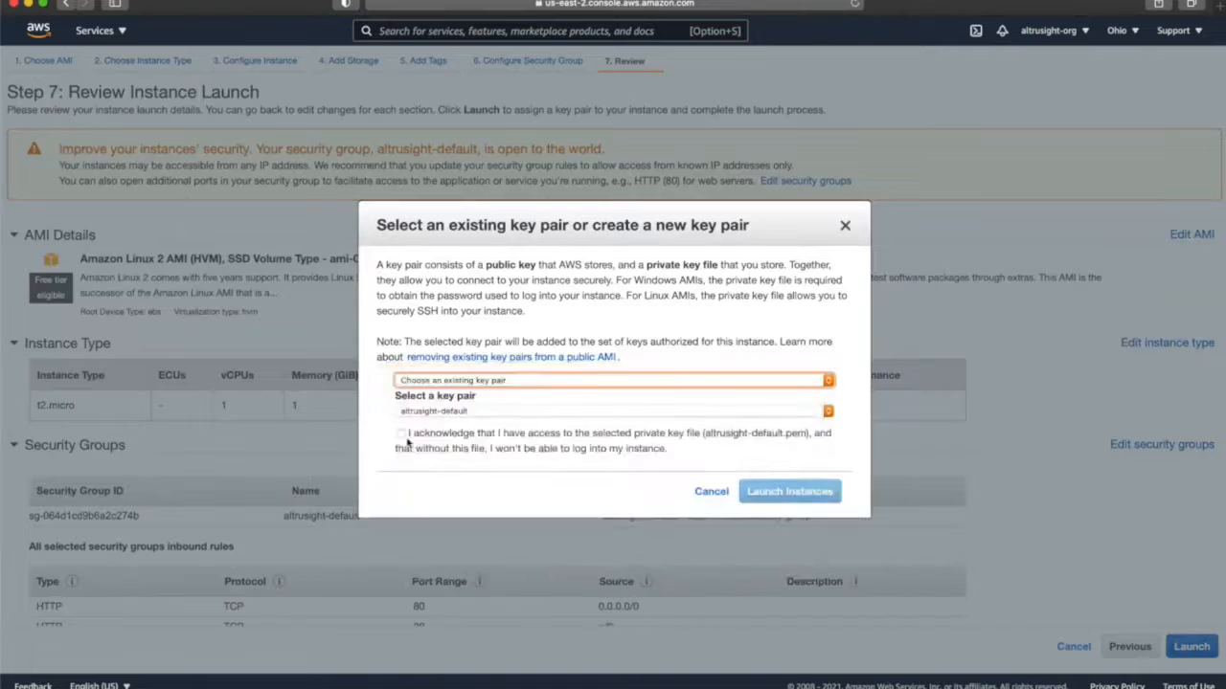
pyautogui.click(789, 490)
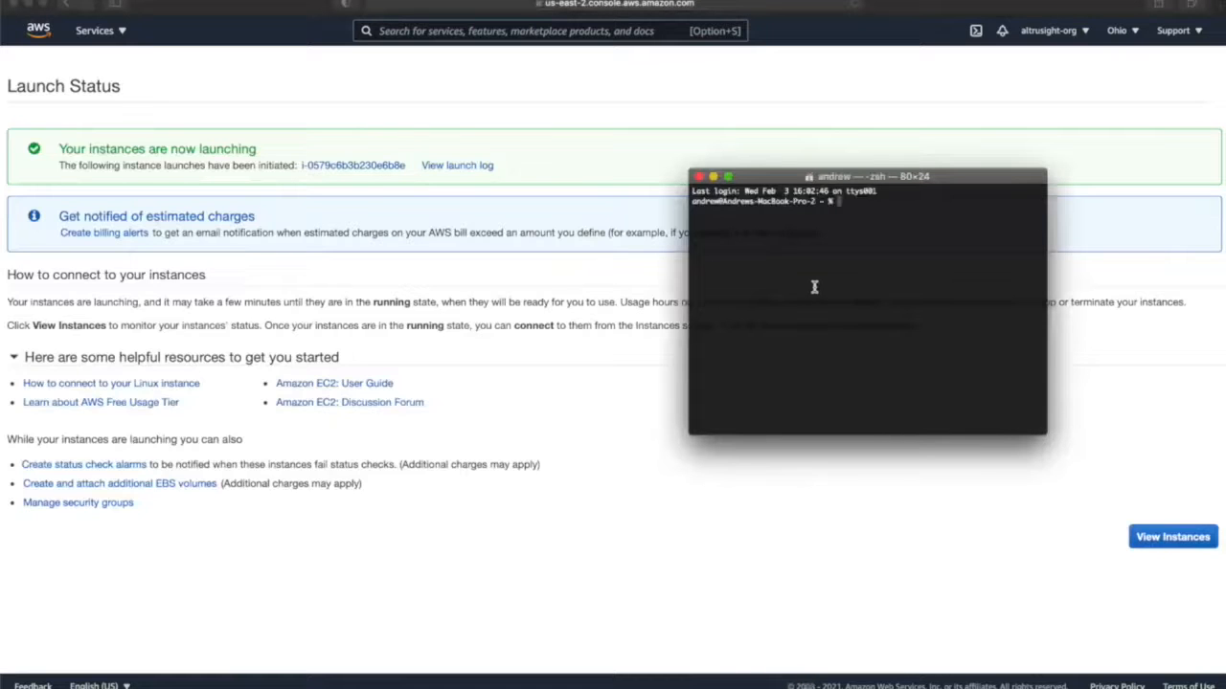
# Change into the Desktop/Altrusight/AWS project folder in Terminal.
pyautogui.write('Des')
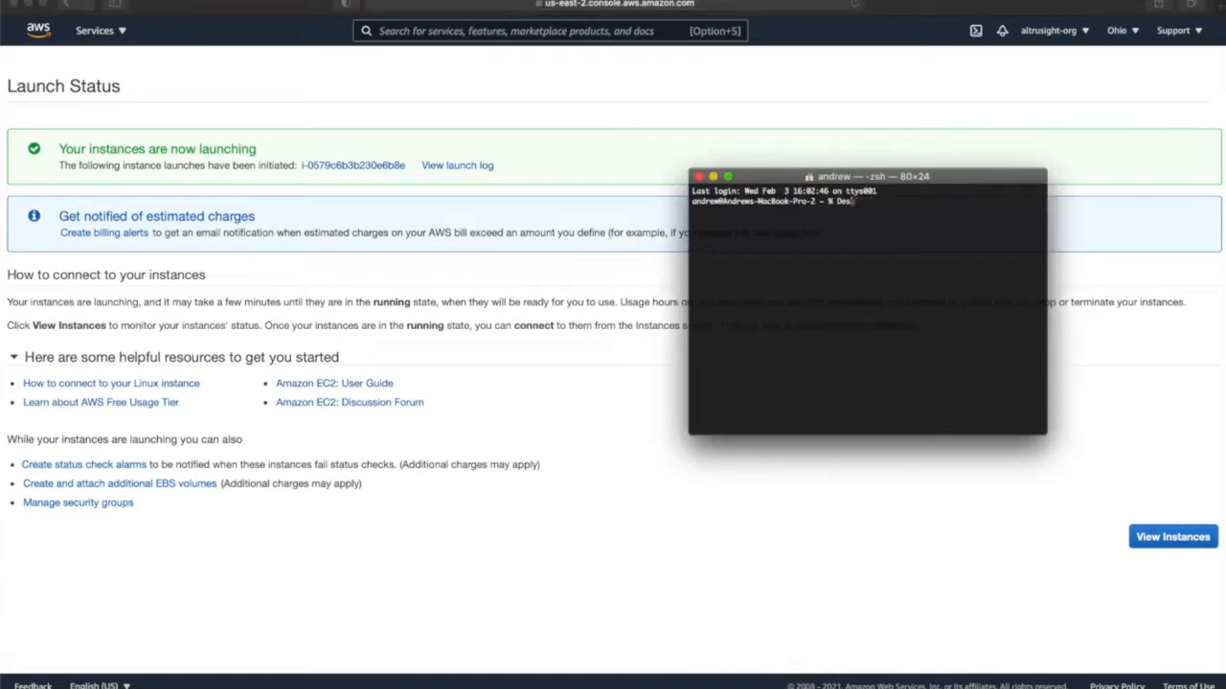
pyautogui.write('cd Desktop/Al')
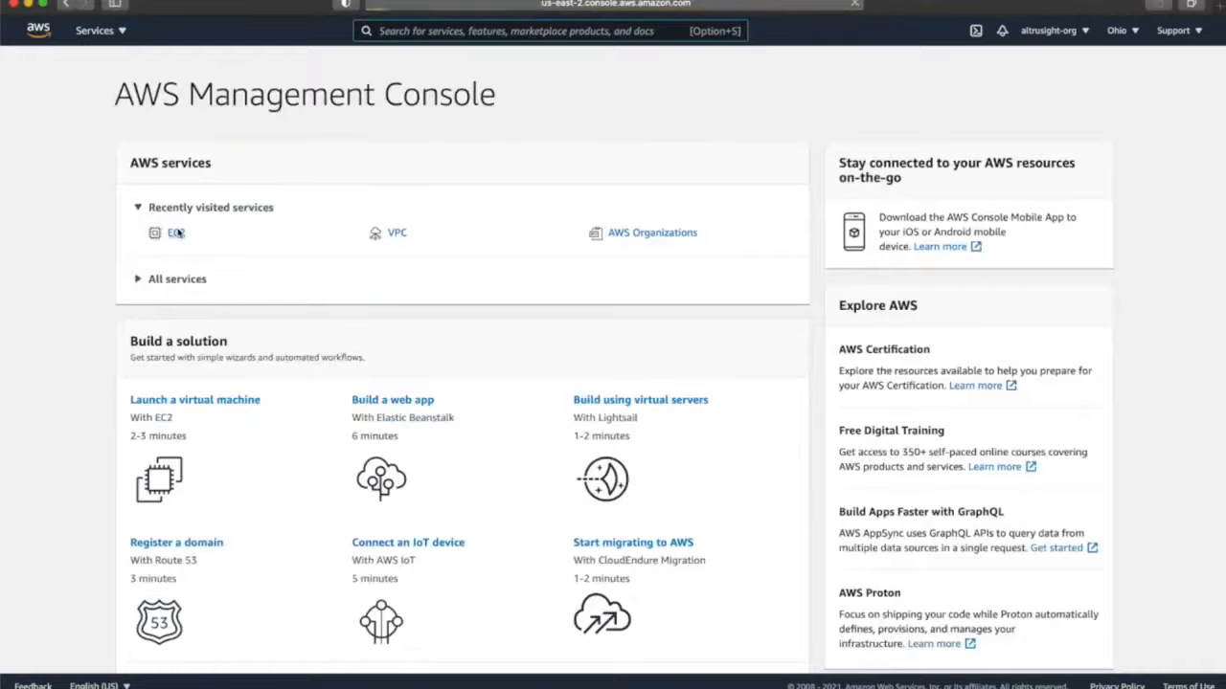
# Run the instance's example ssh command with altrusight-default.pem and accept the host key.
pyautogui.click(155, 233)
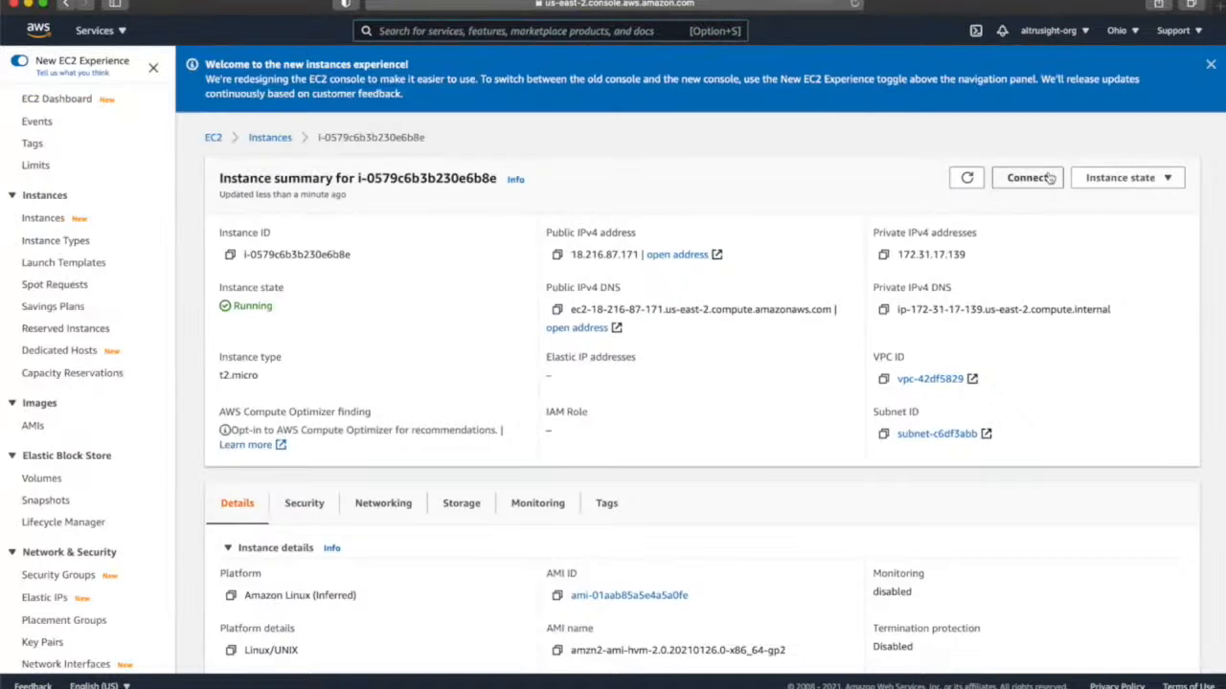
pyautogui.click(1027, 178)
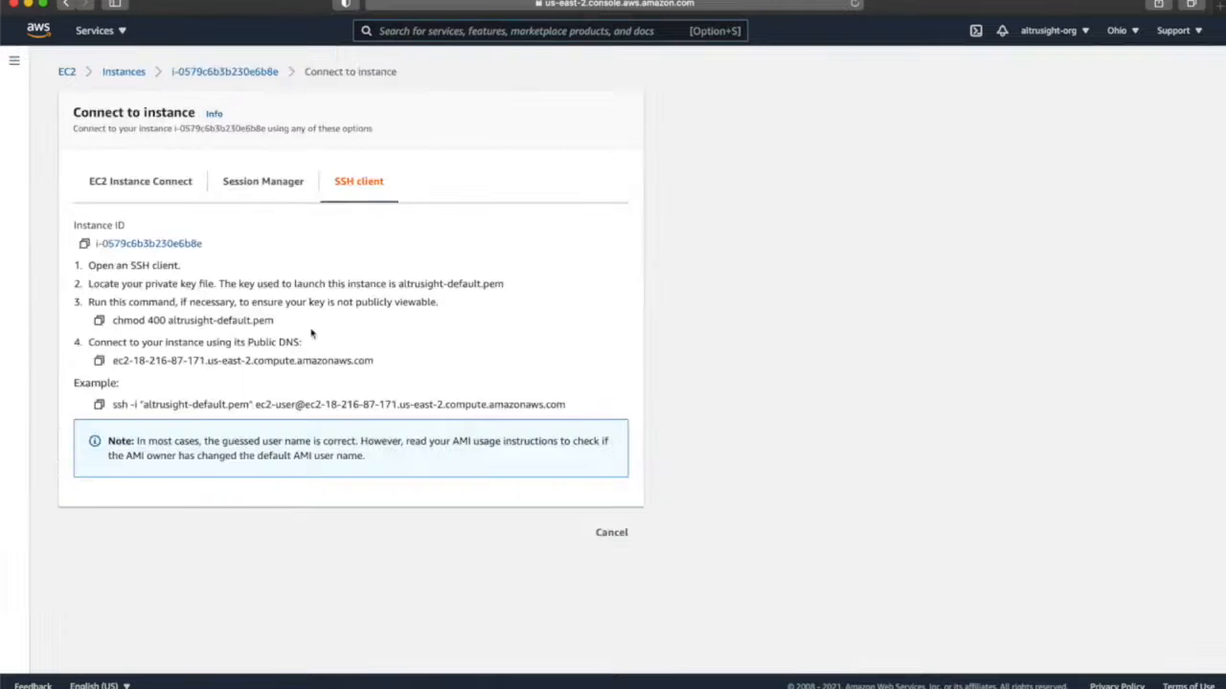
pyautogui.tripleClick(335, 404)
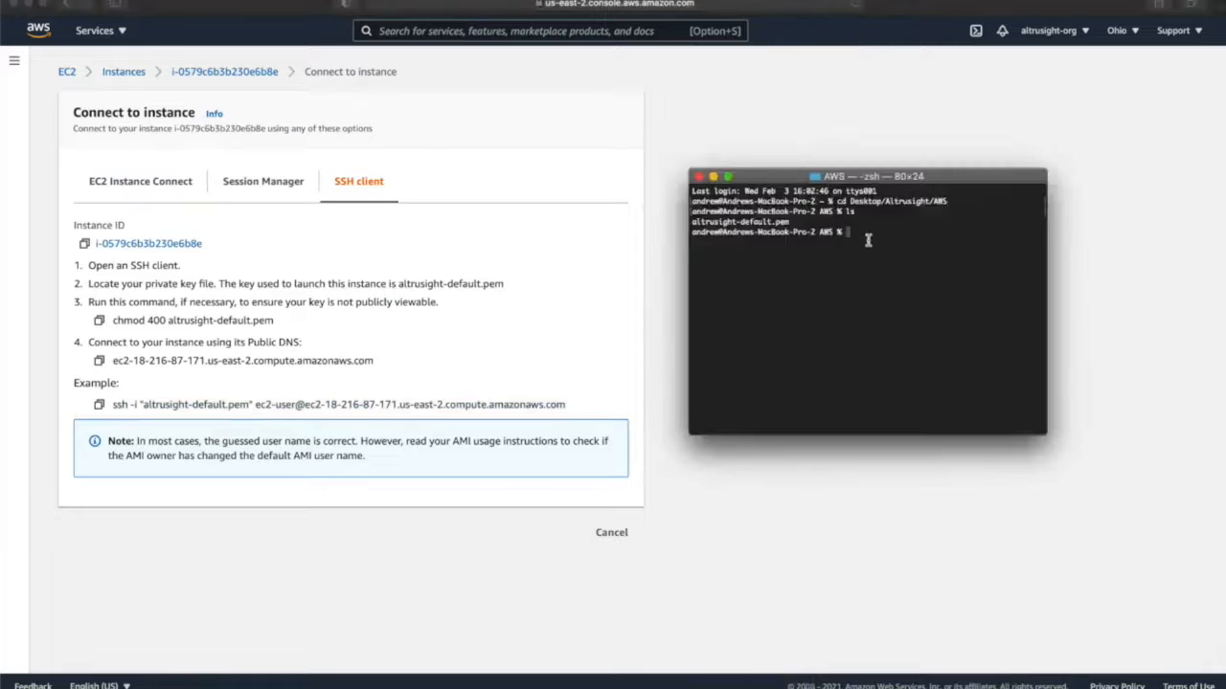
pyautogui.write('ssh -i "altrusight-default.pem" ec2-user@ec2-18-216-87-171.us-east-2.compute.amazonaws.com')
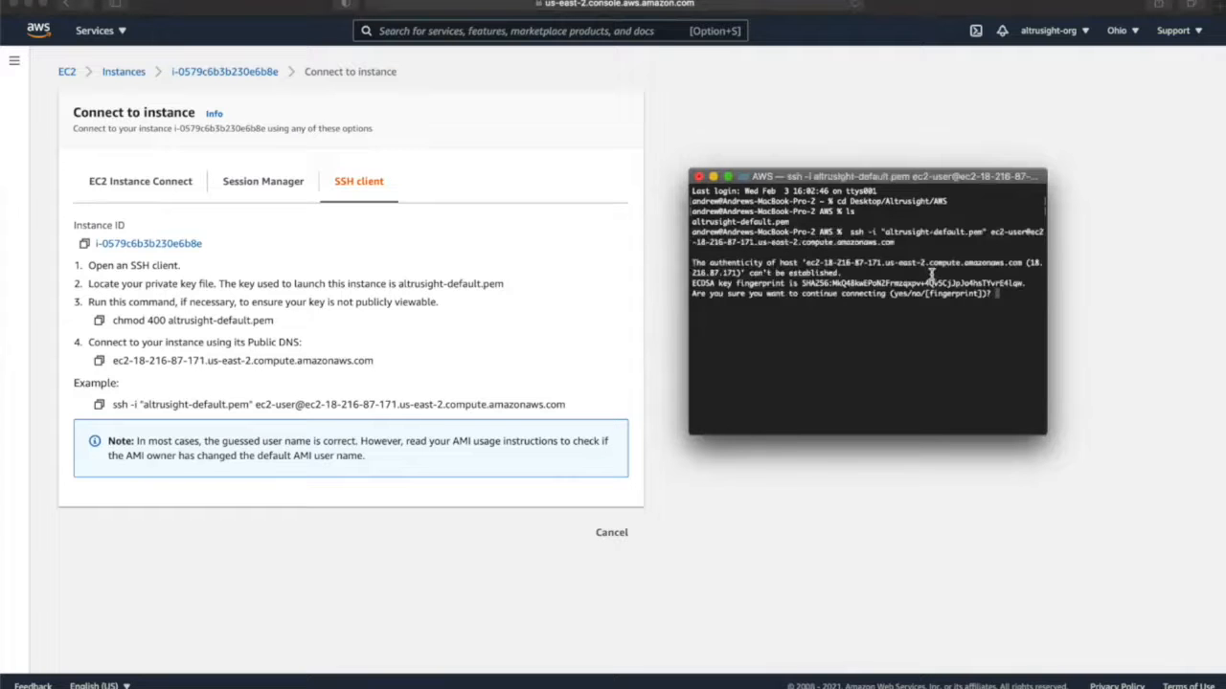
pyautogui.write('yes')
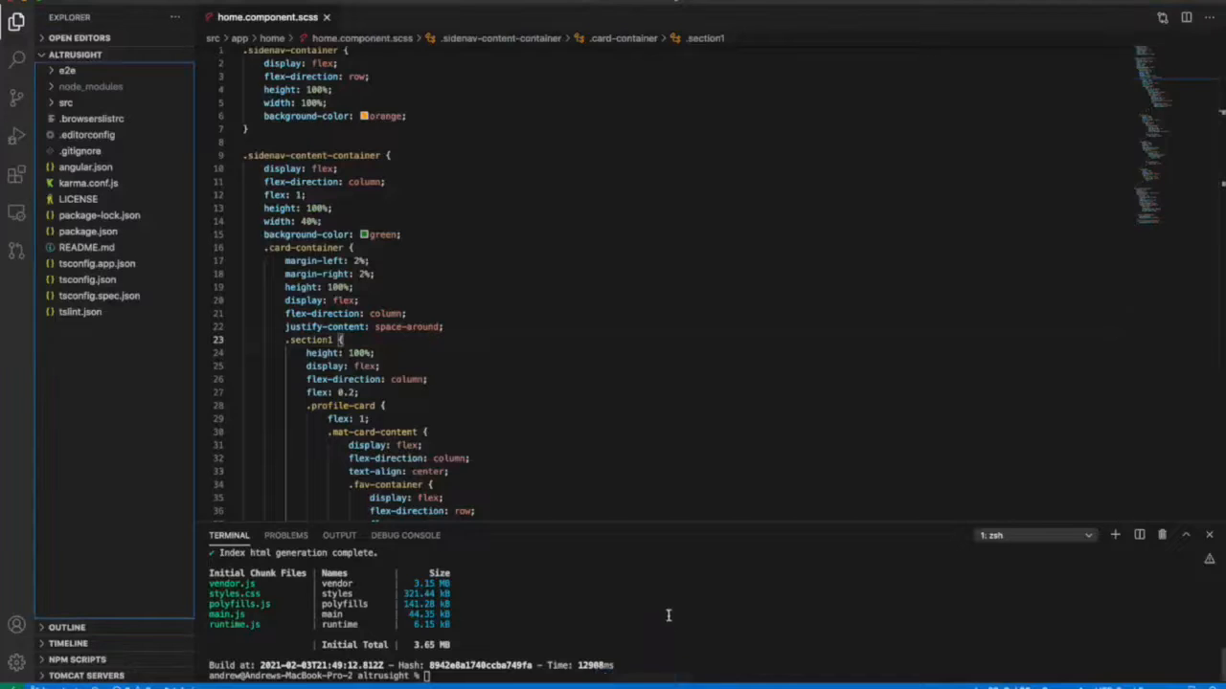
# Run ng build in the VS Code terminal and check the new dist folder.
pyautogui.write('ng build')
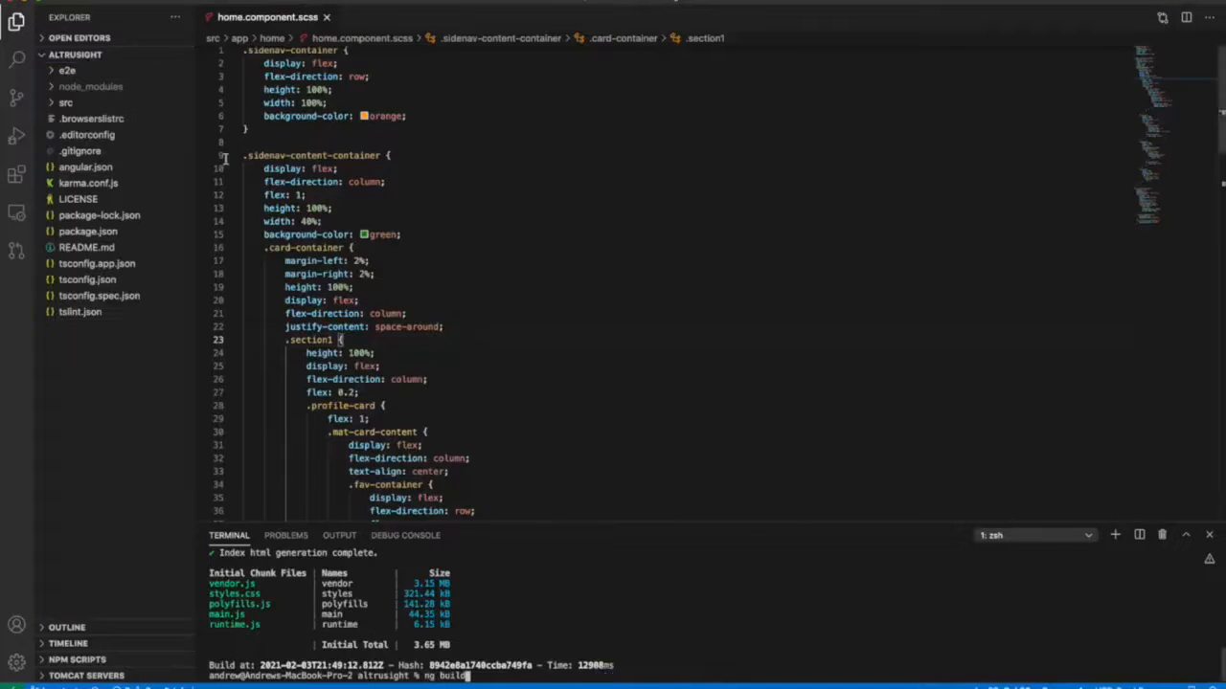
pyautogui.click(91, 86)
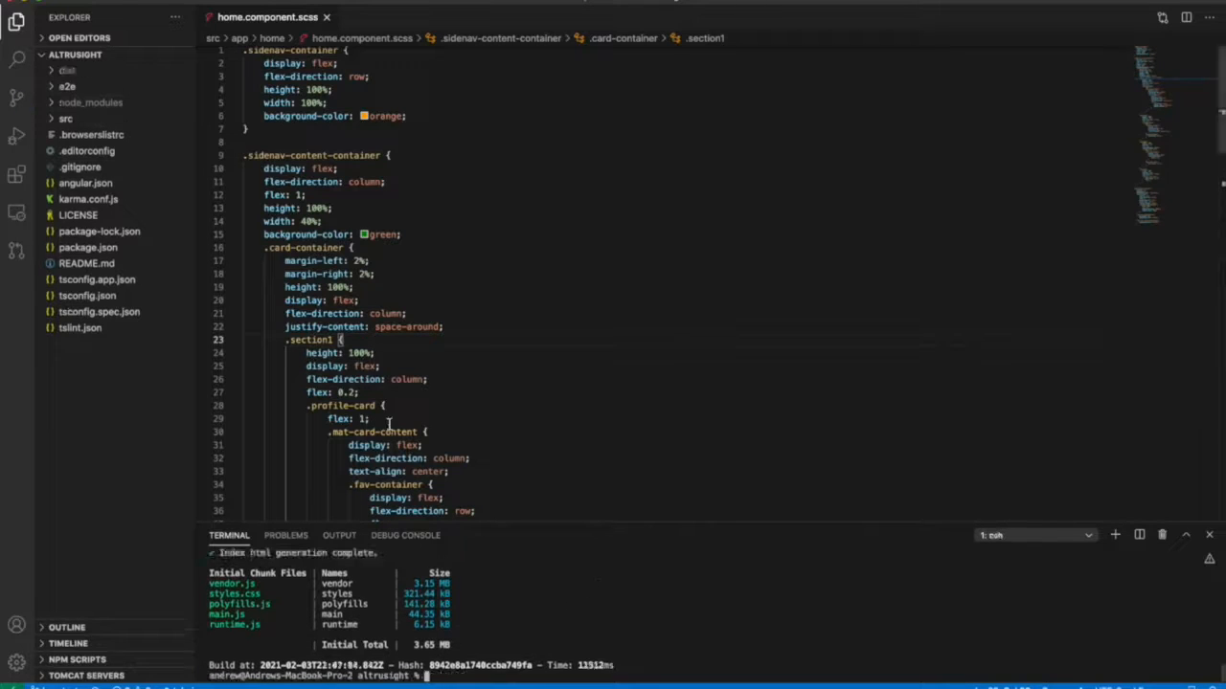
# Expand the dist build folder to view its files.
pyautogui.click(67, 70)
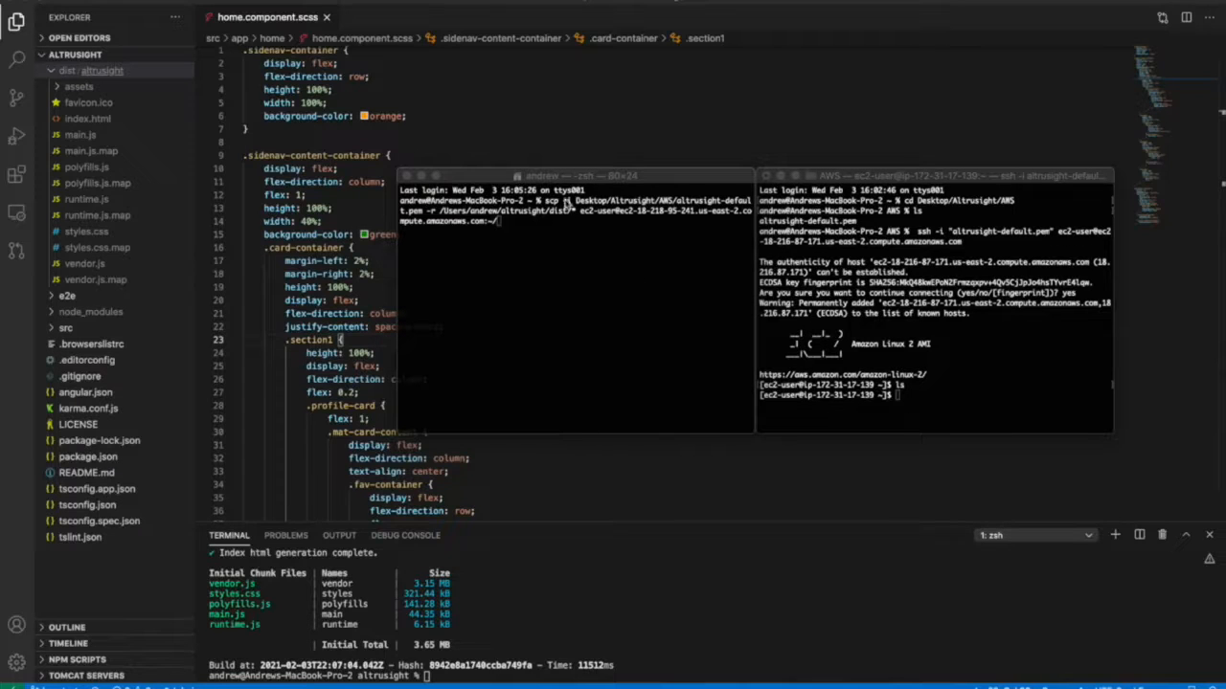
pyautogui.moveTo(613, 218)
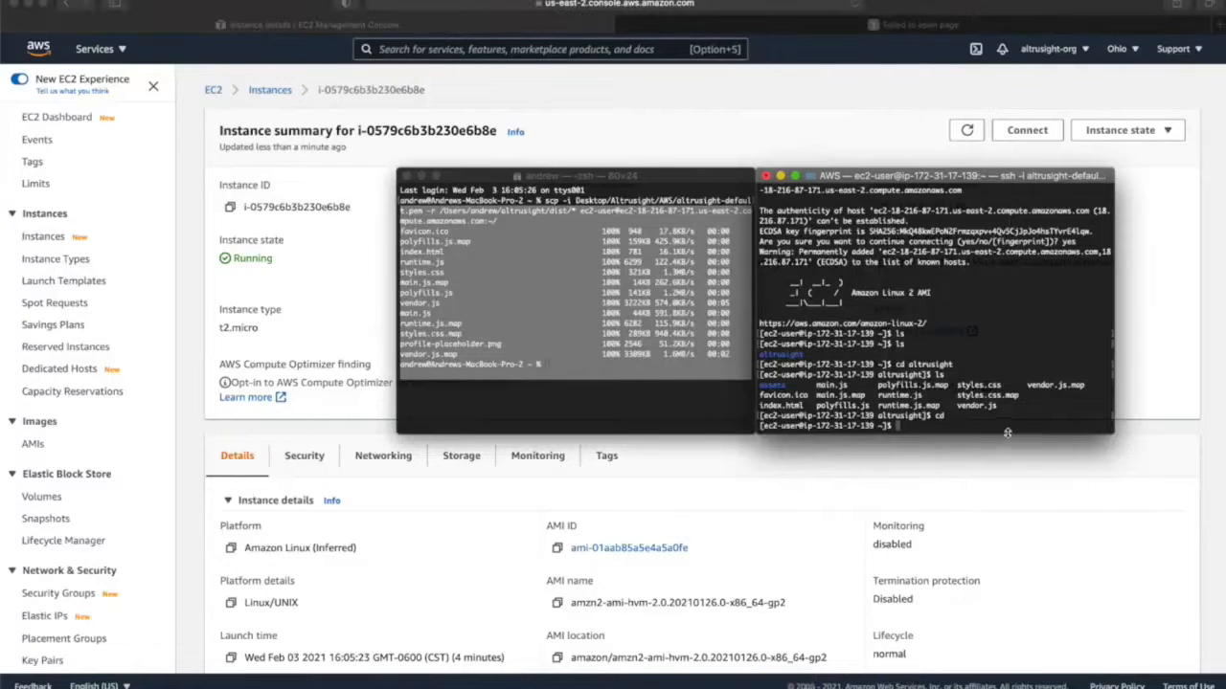
# Try sudo yum install nginx, then install nginx1 with sudo amazon-linux-extras.
pyautogui.write('sudo yum install nginx')
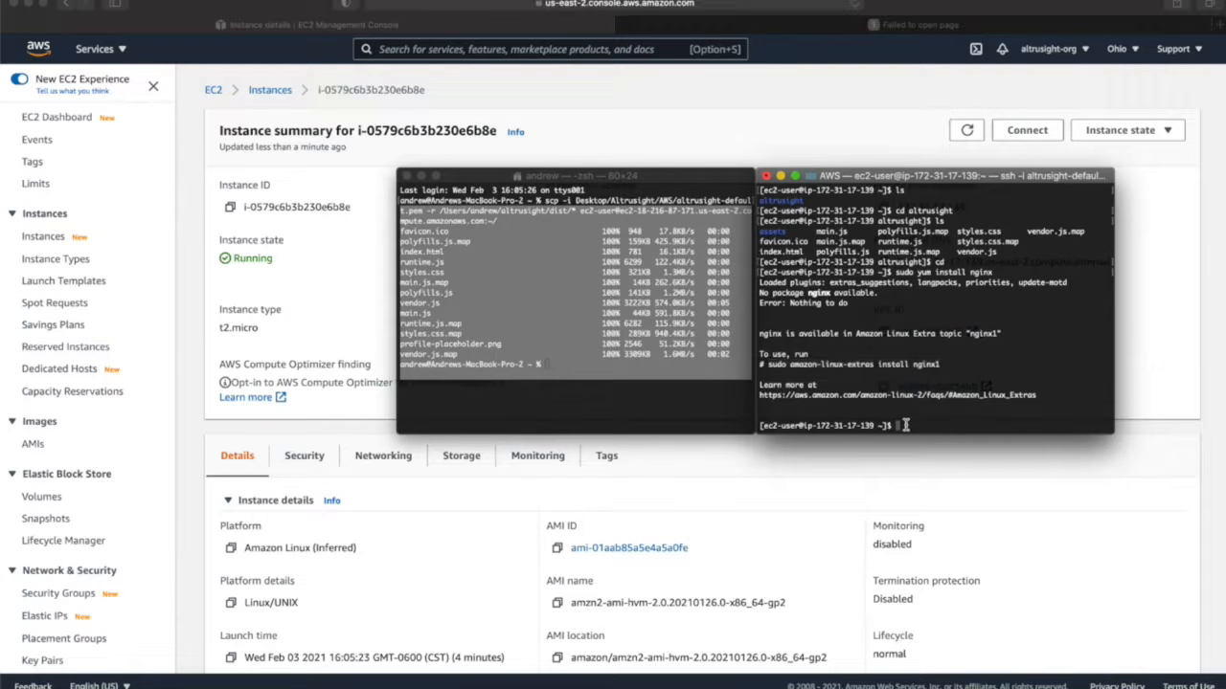
pyautogui.write('sudo amazon-linux-extras install nginx1')
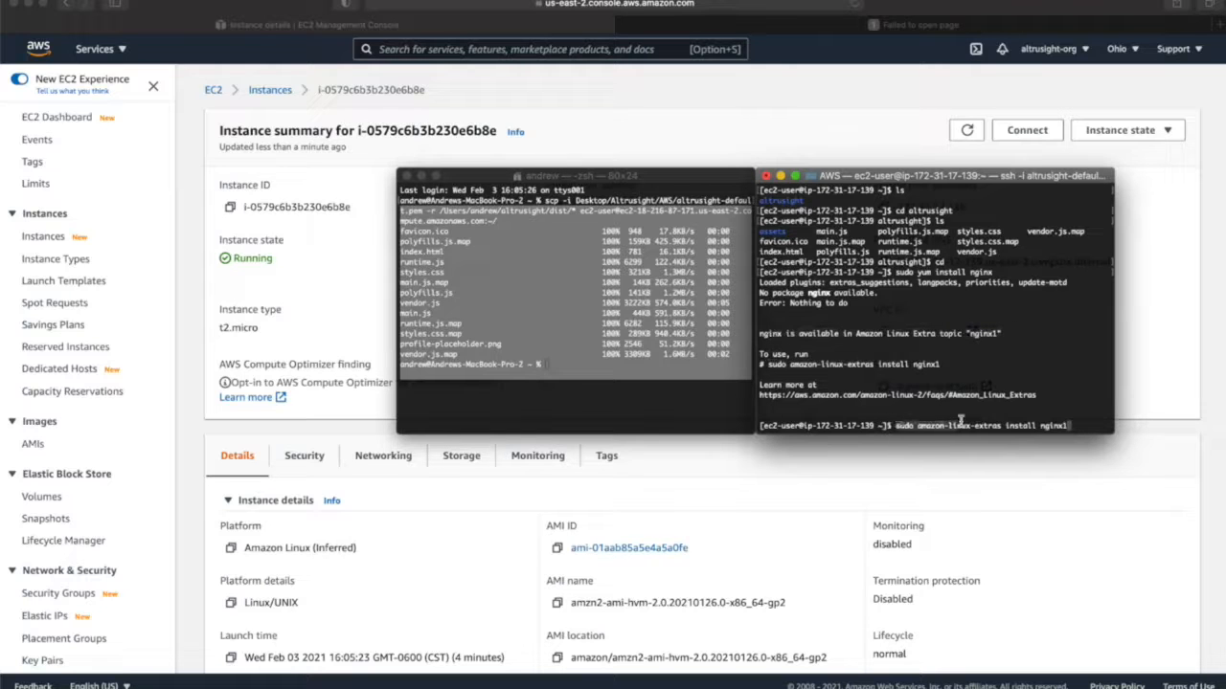
pyautogui.press('Return')
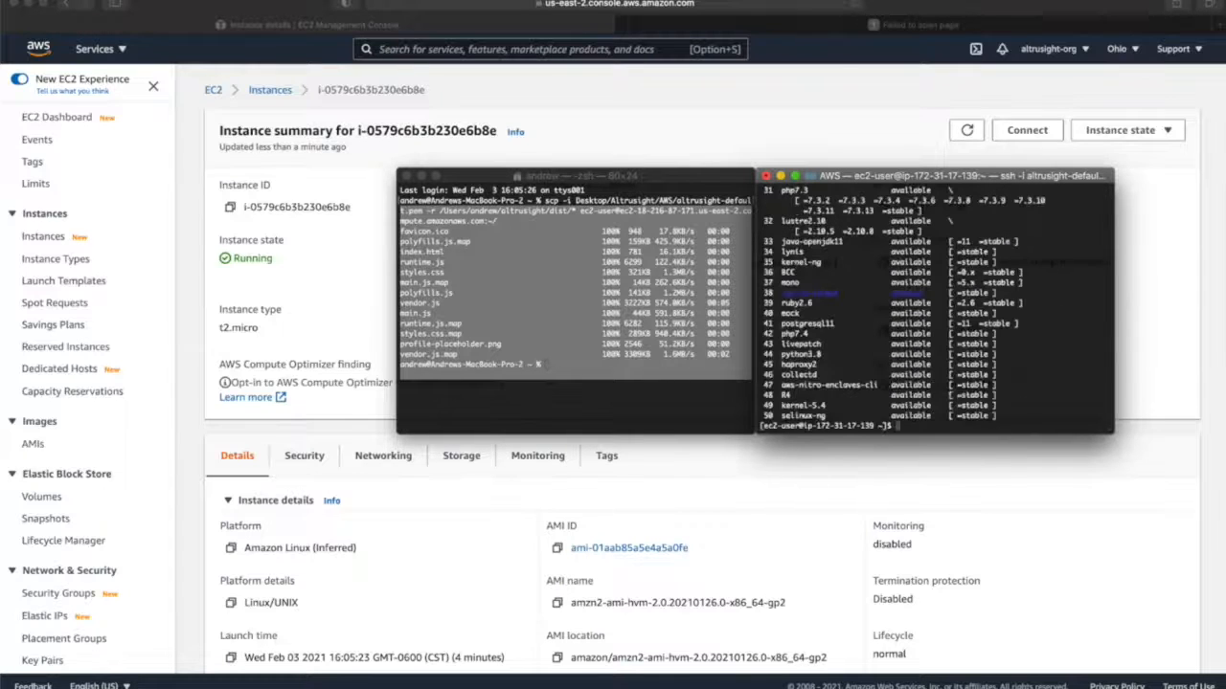
# Open /etc/nginx/nginx.conf in vim with sudo and scroll through it.
pyautogui.write('sudo vim')
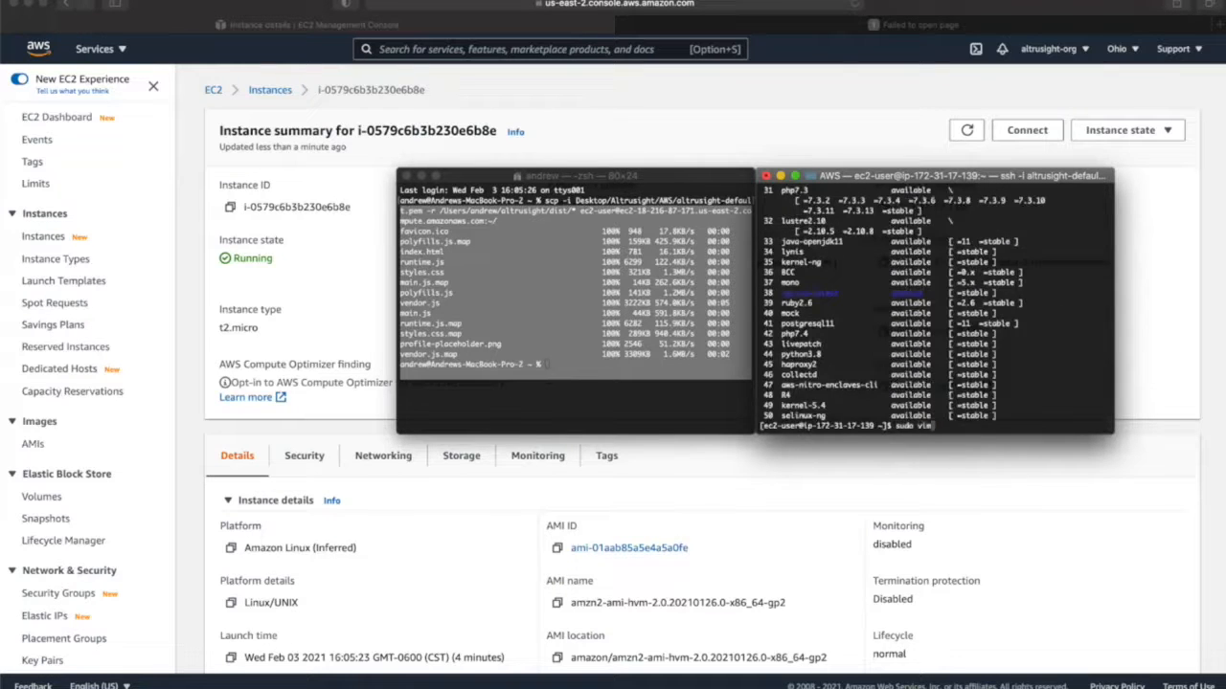
pyautogui.write('/etc/')
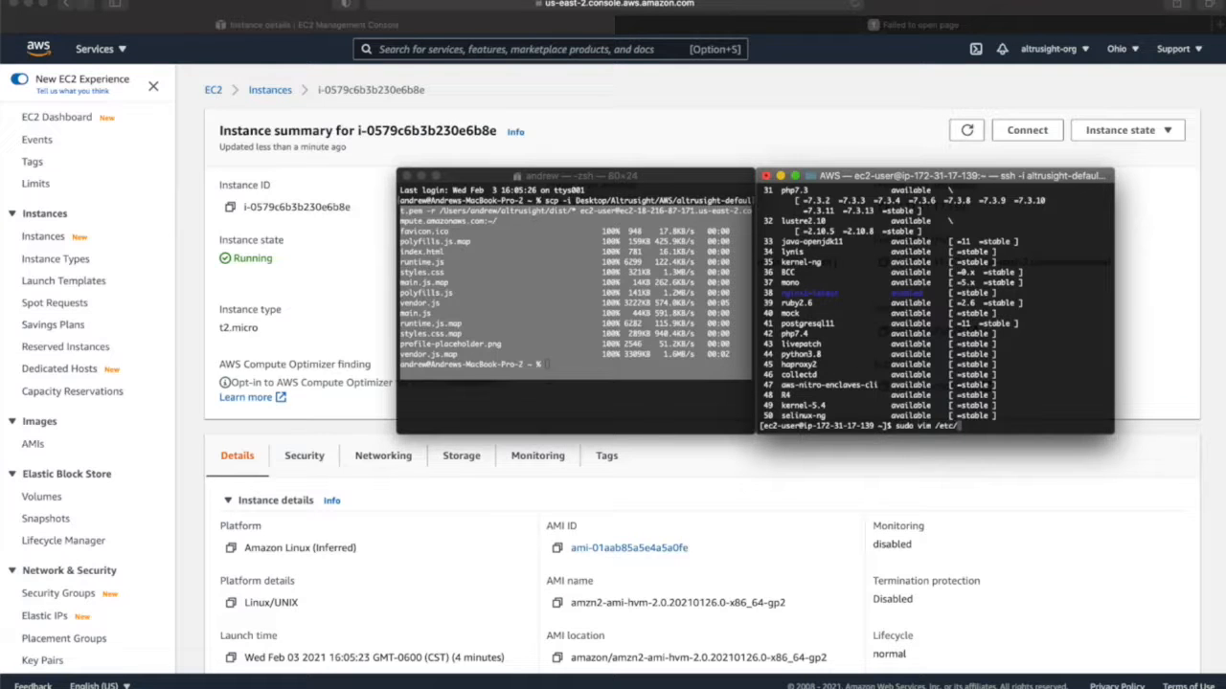
pyautogui.write('nginx')
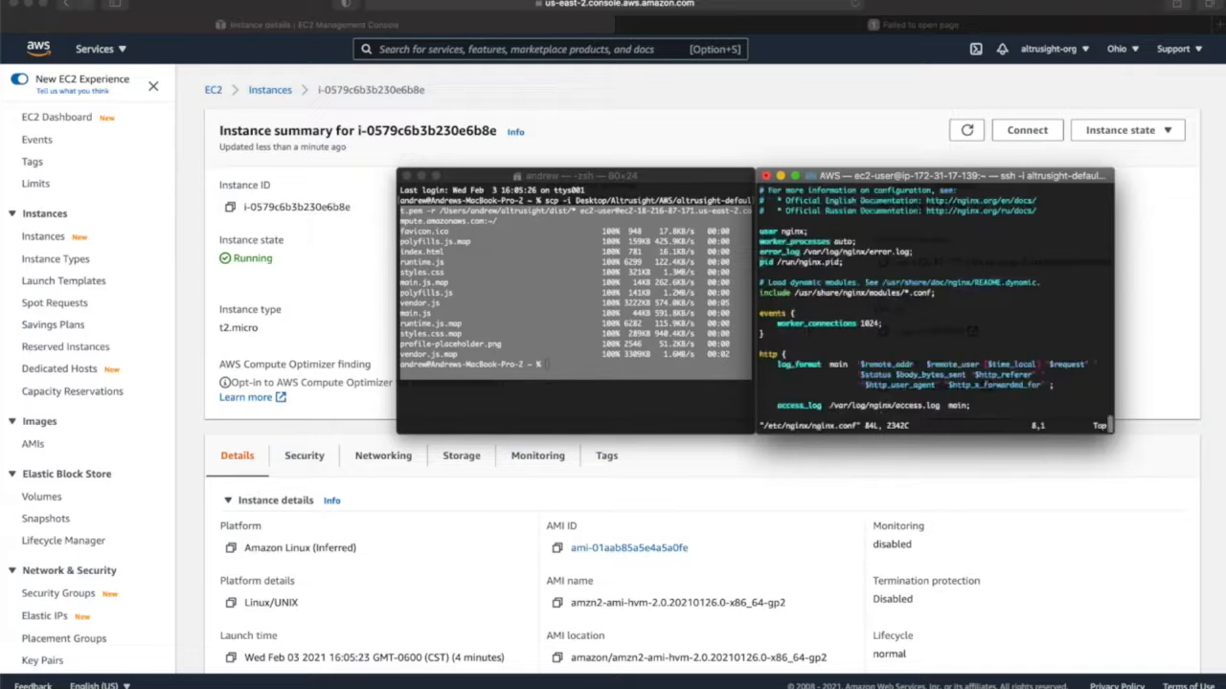
pyautogui.scroll(-3)
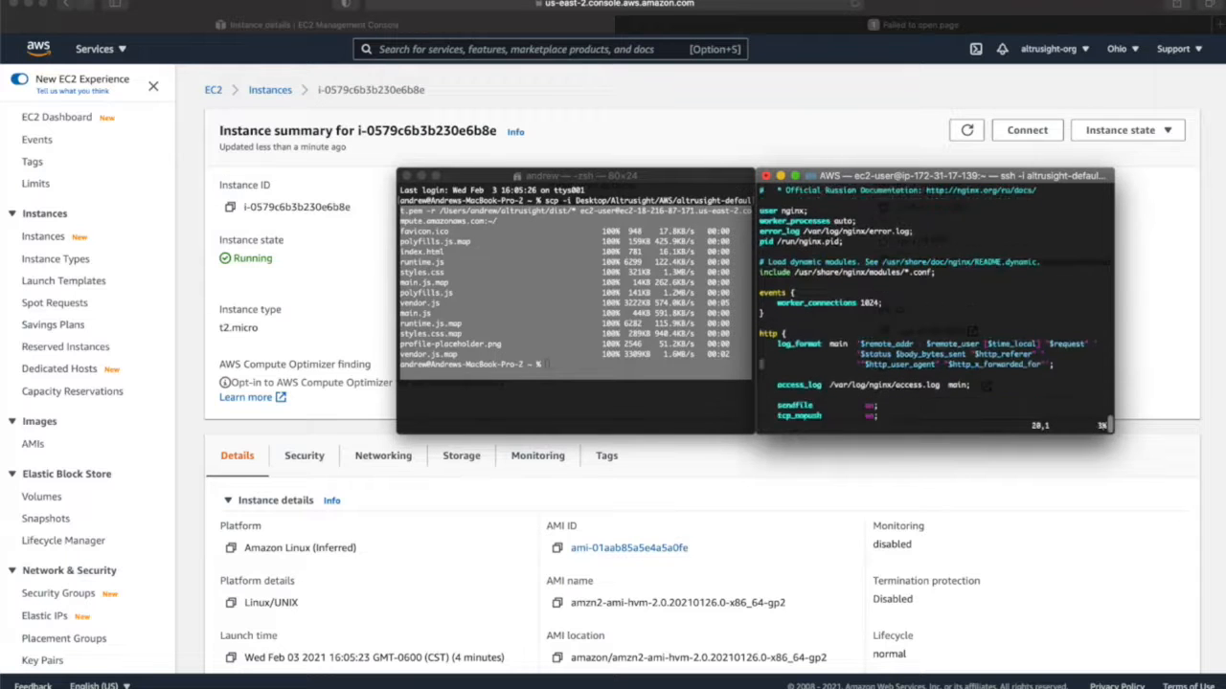
pyautogui.scroll(-3)
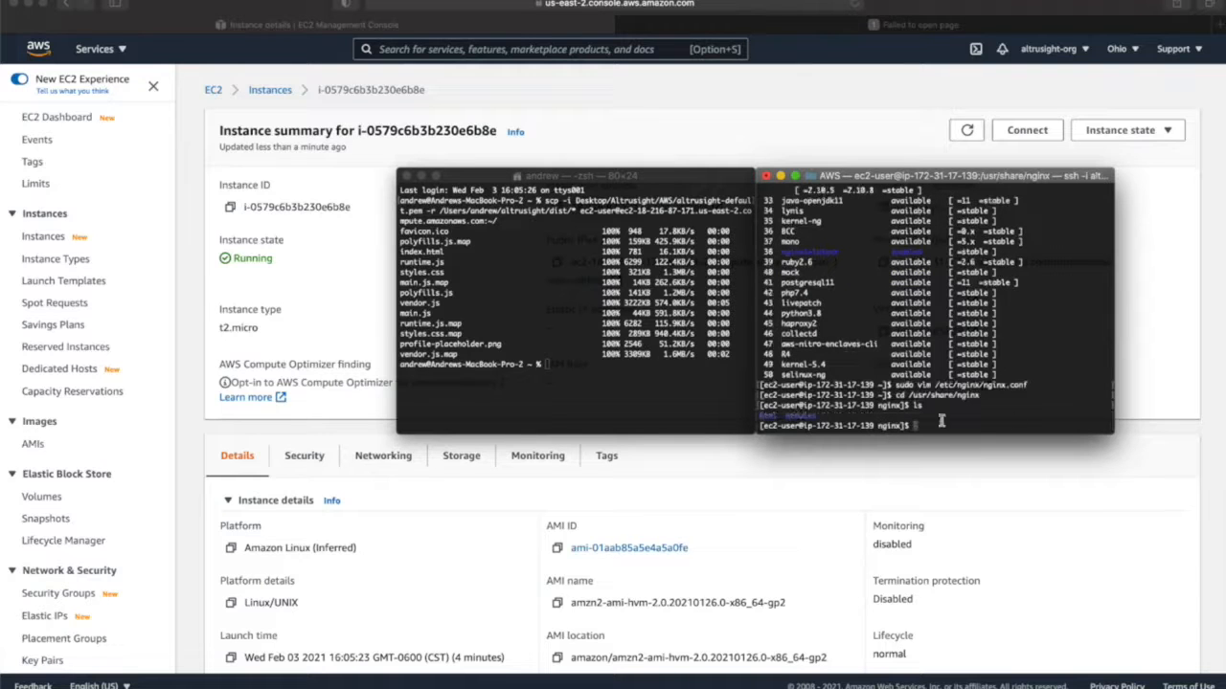
# Enter the html folder and scroll through index.html in sudo nano.
pyautogui.write('cd html')
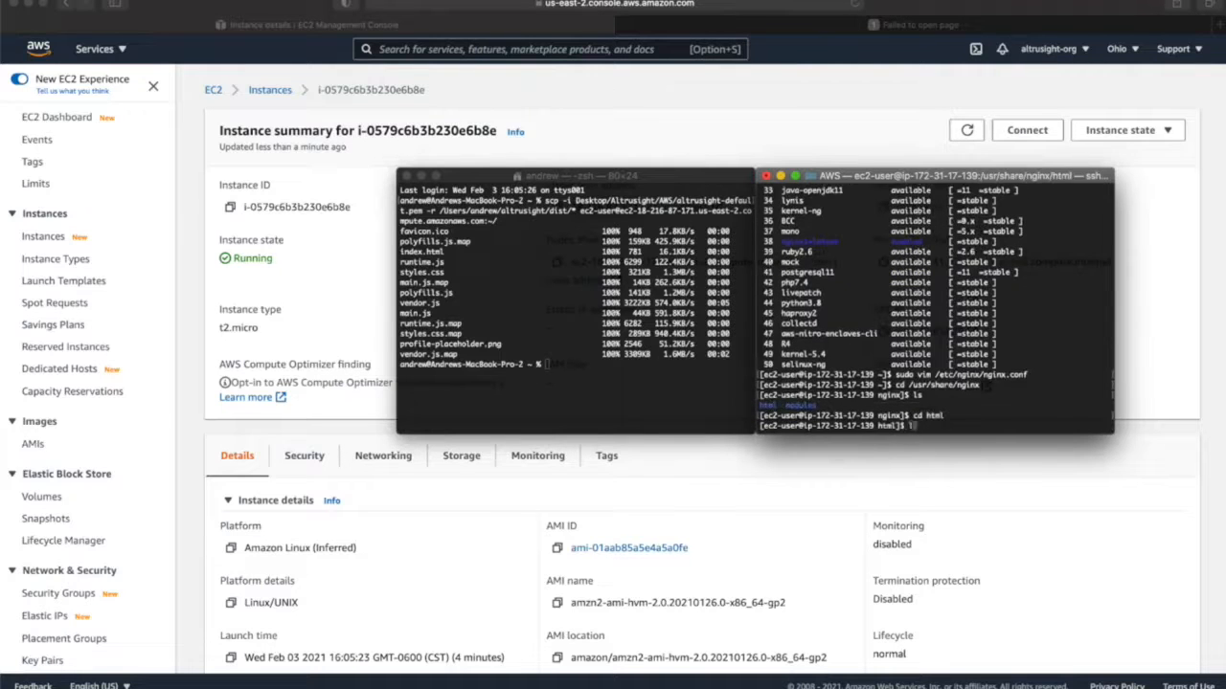
pyautogui.press('Return')
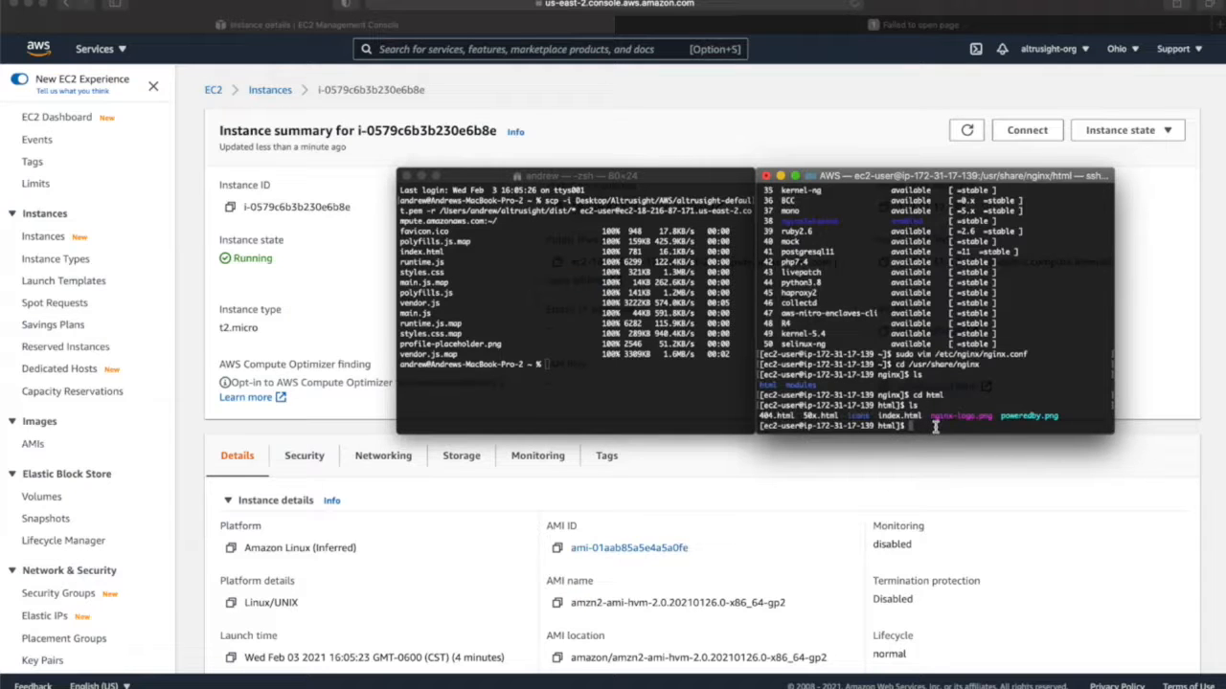
pyautogui.write('sudo nano inde')
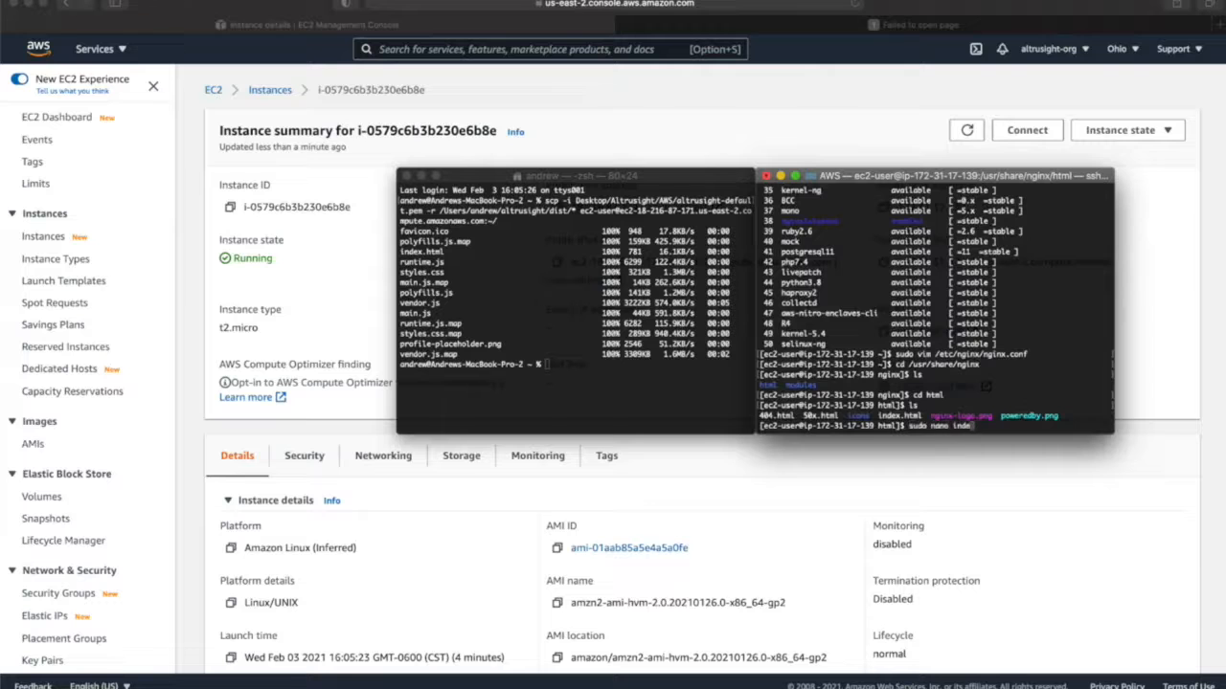
pyautogui.press('Return')
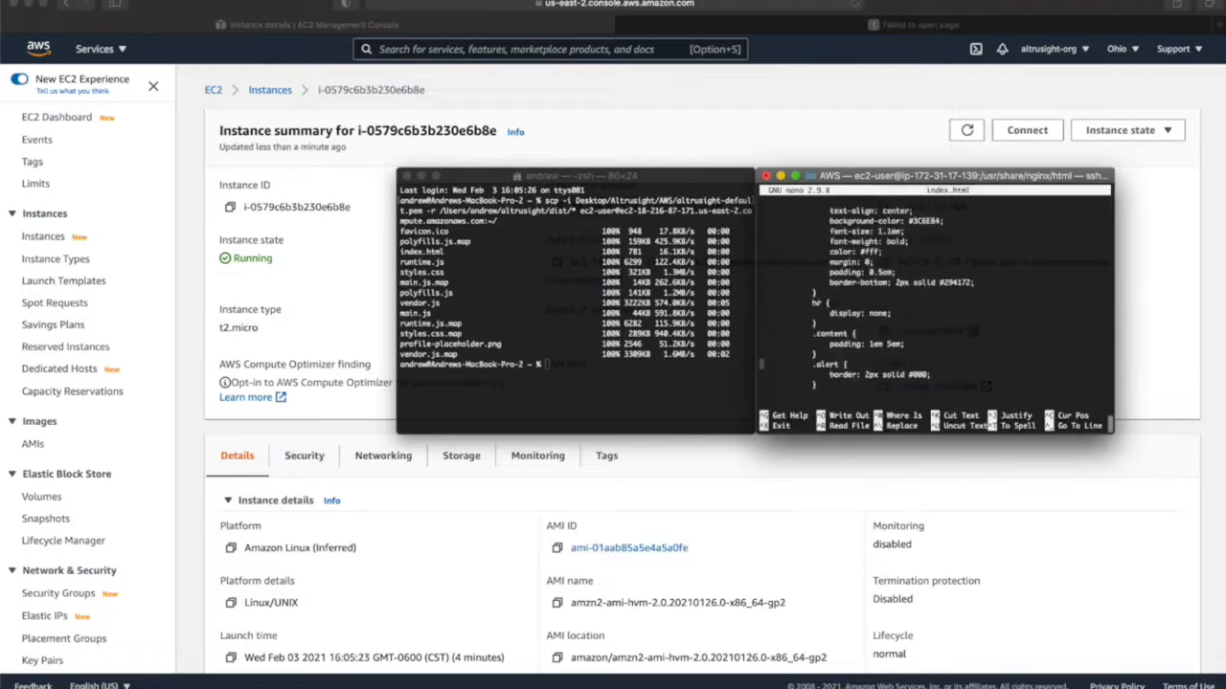
pyautogui.scroll(-3)
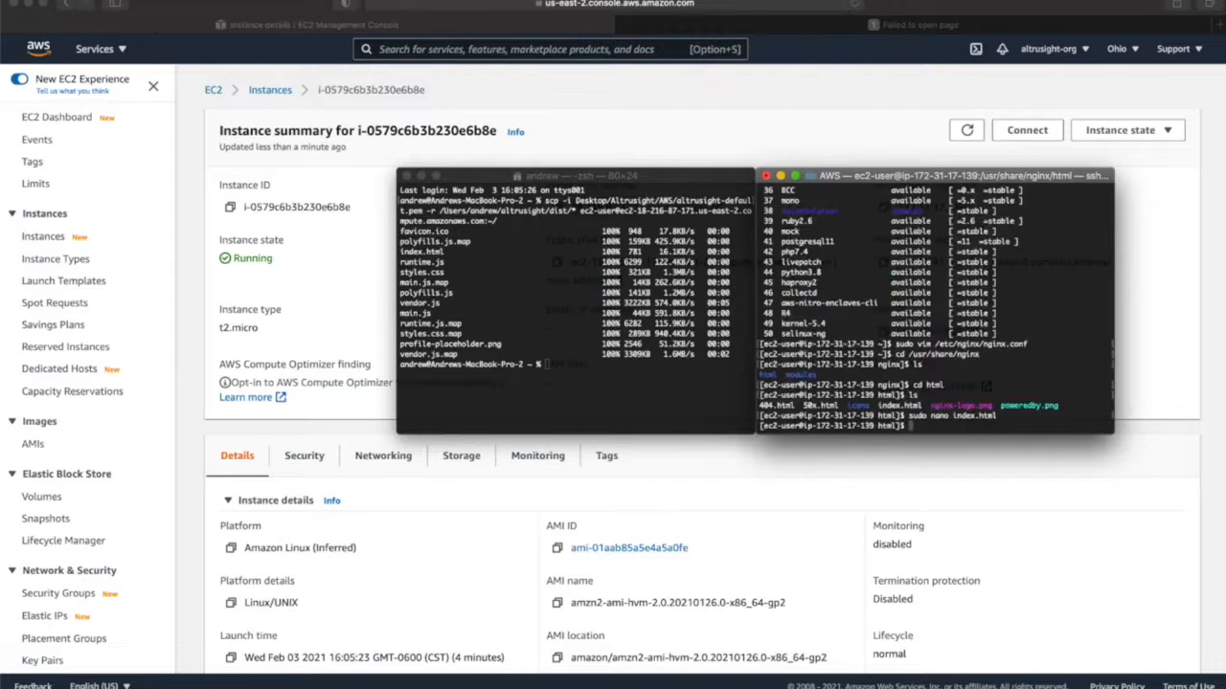
# Start the nginx service with sudo systemctl and check its running status.
pyautogui.write('sudo systemctl status nginx -')
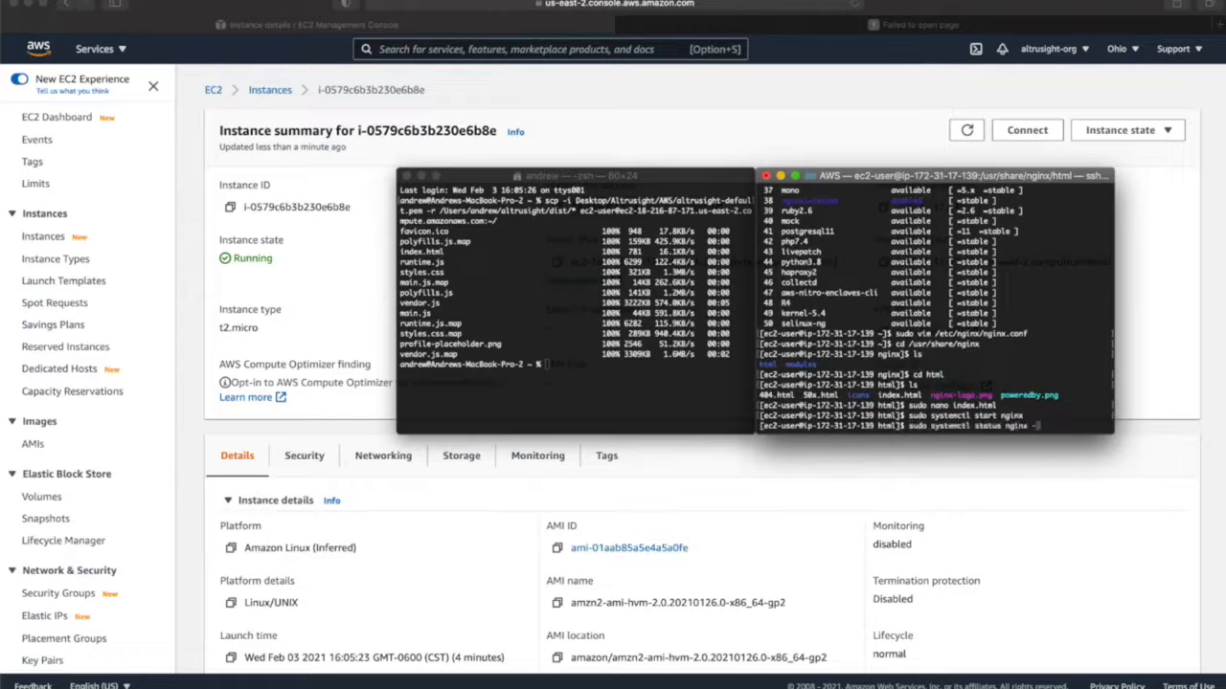
pyautogui.press('Return')
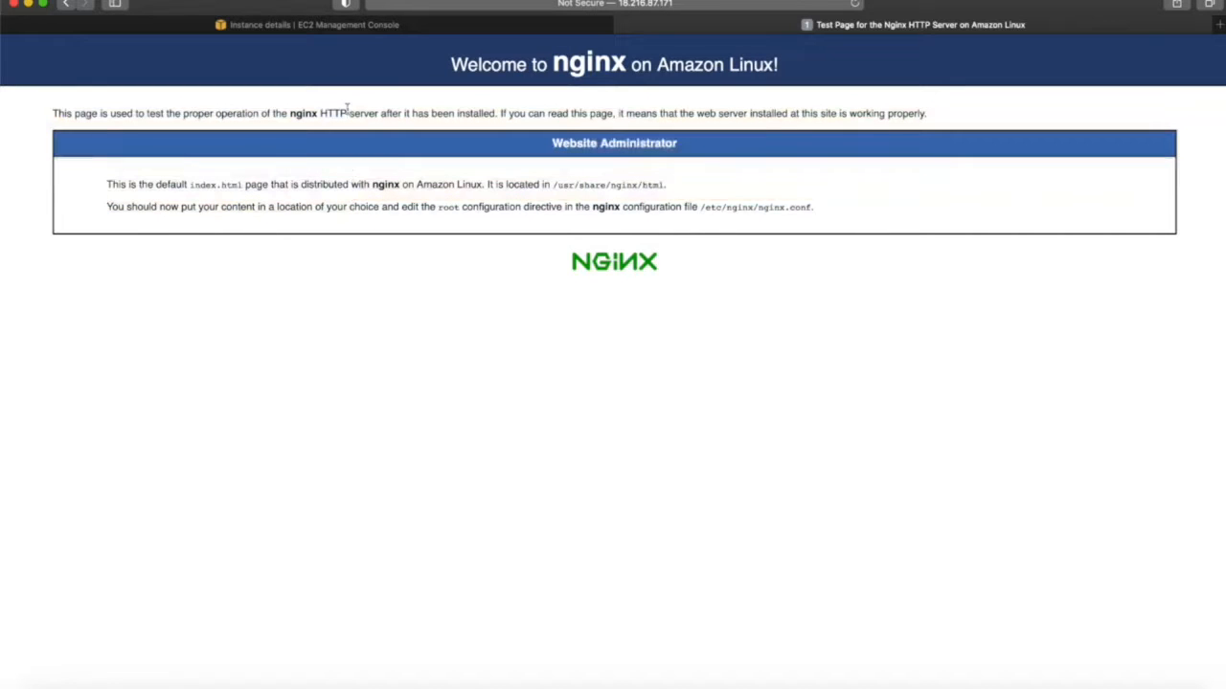
# Confirm the nginx welcome page loads, then view dist/altrusight index.html and favicon.ico.
pyautogui.doubleClick(214, 184)
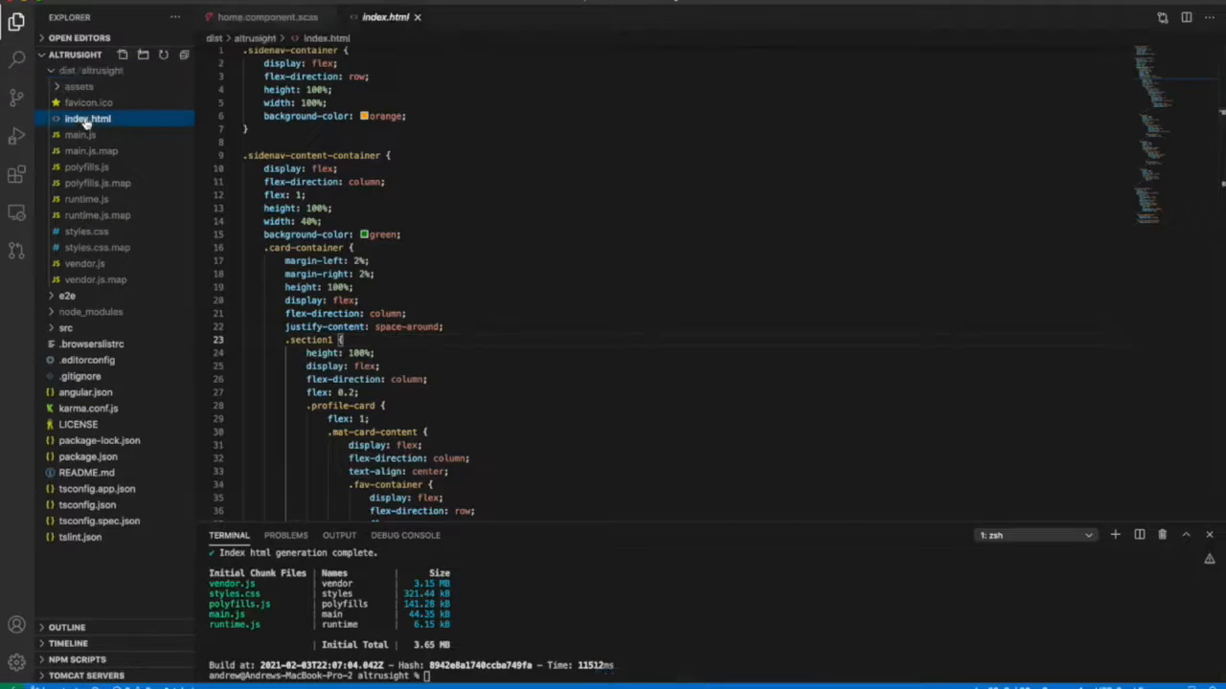
pyautogui.click(87, 118)
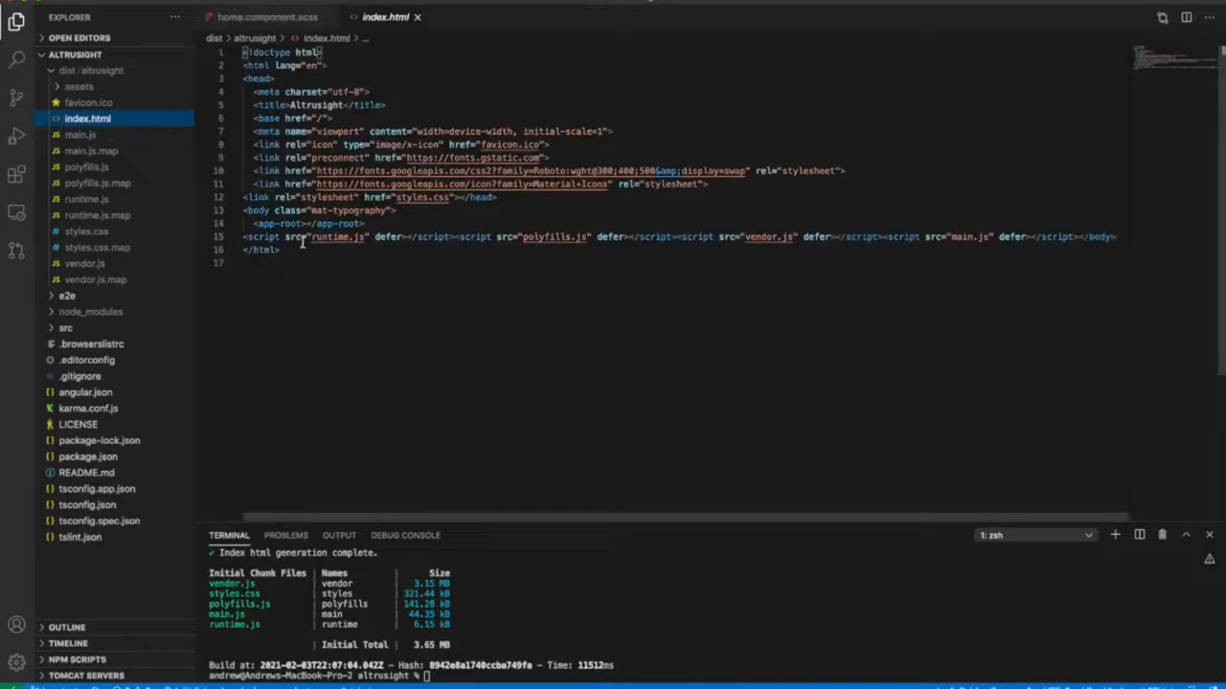
pyautogui.click(88, 103)
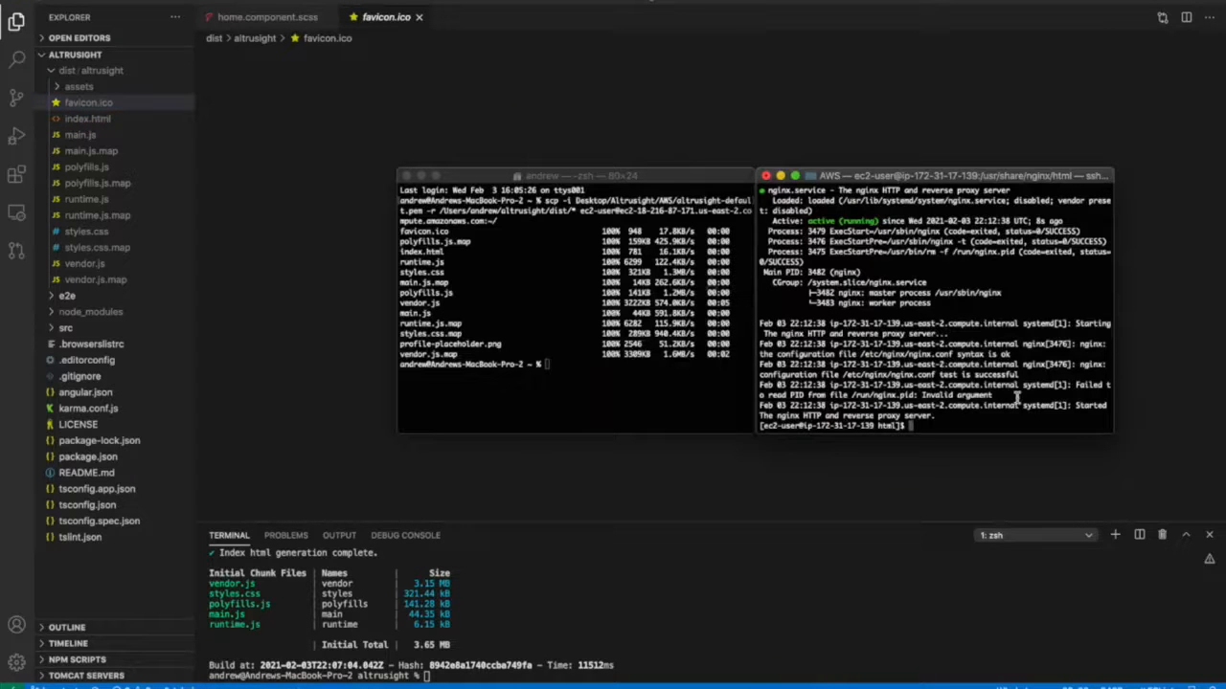
# In /etc/nginx/nginx.conf, add a location / block with root /home/ec2-user/altrusight.
pyautogui.write('sudo vim')
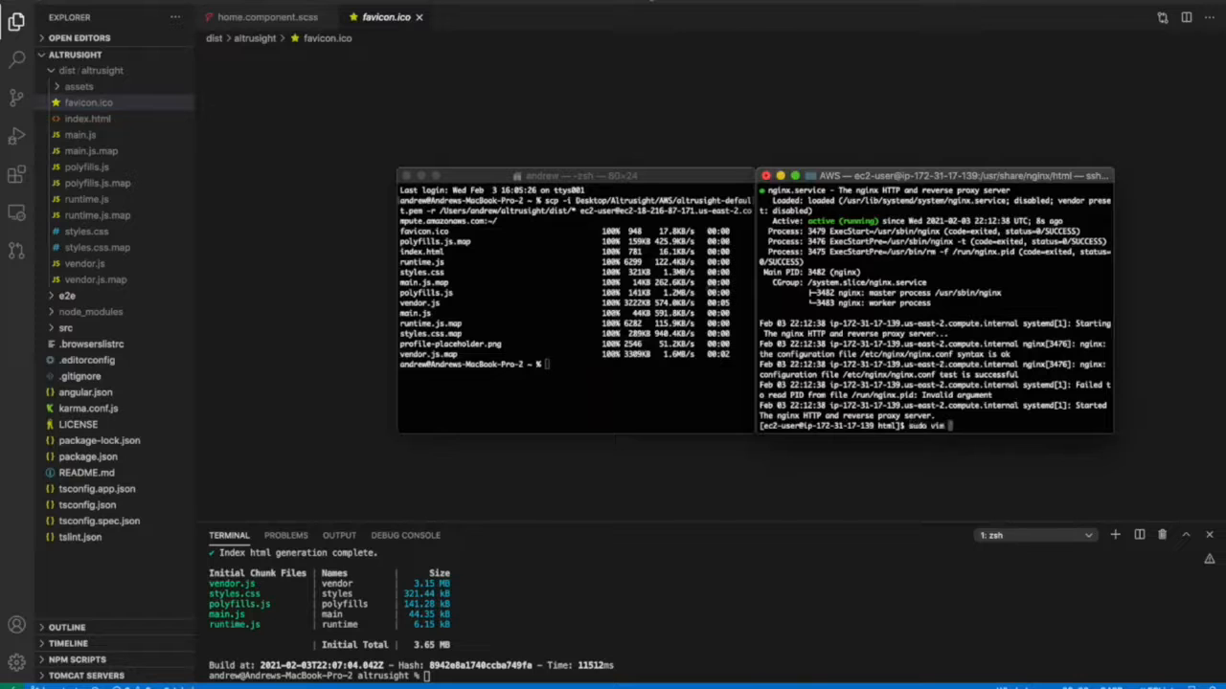
pyautogui.write('/etc/nginx/n')
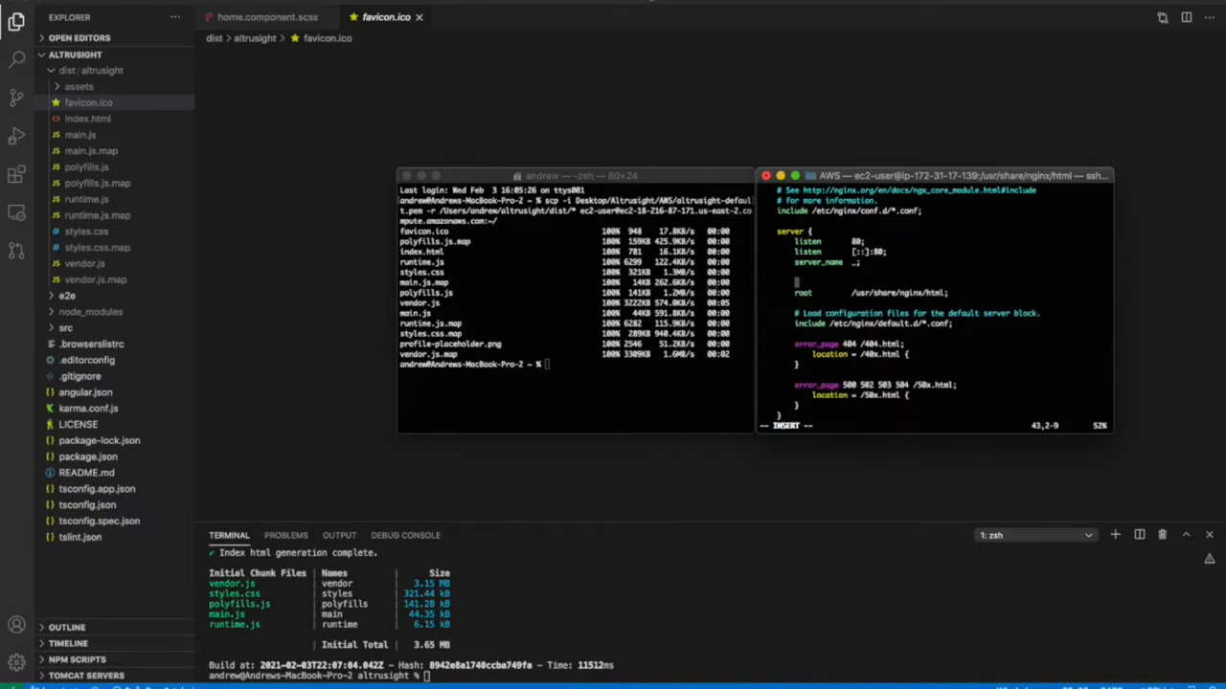
pyautogui.write('location / {')
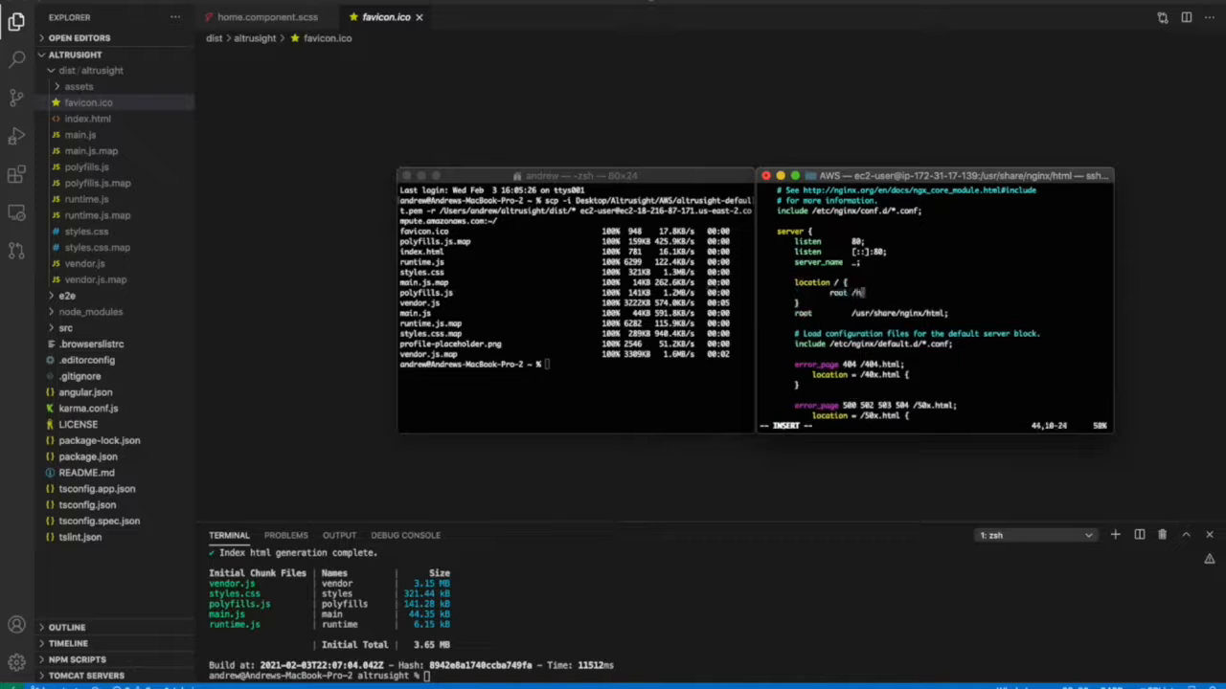
pyautogui.write('ome/')
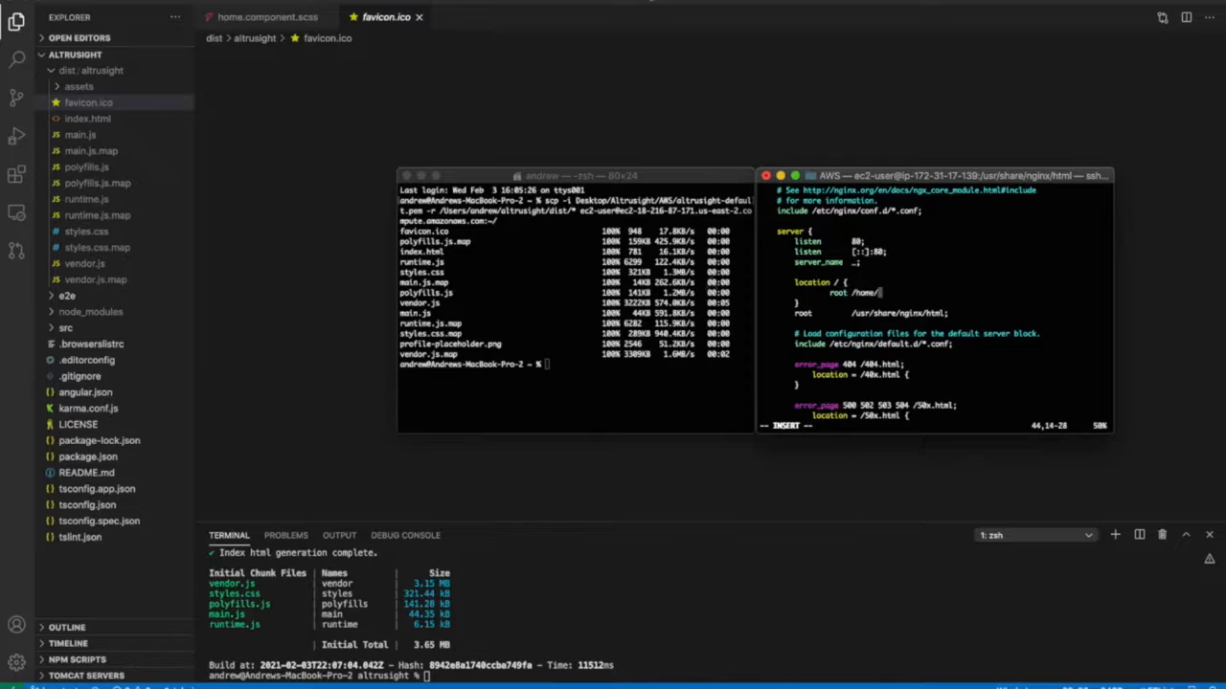
pyautogui.write('ec2-user/')
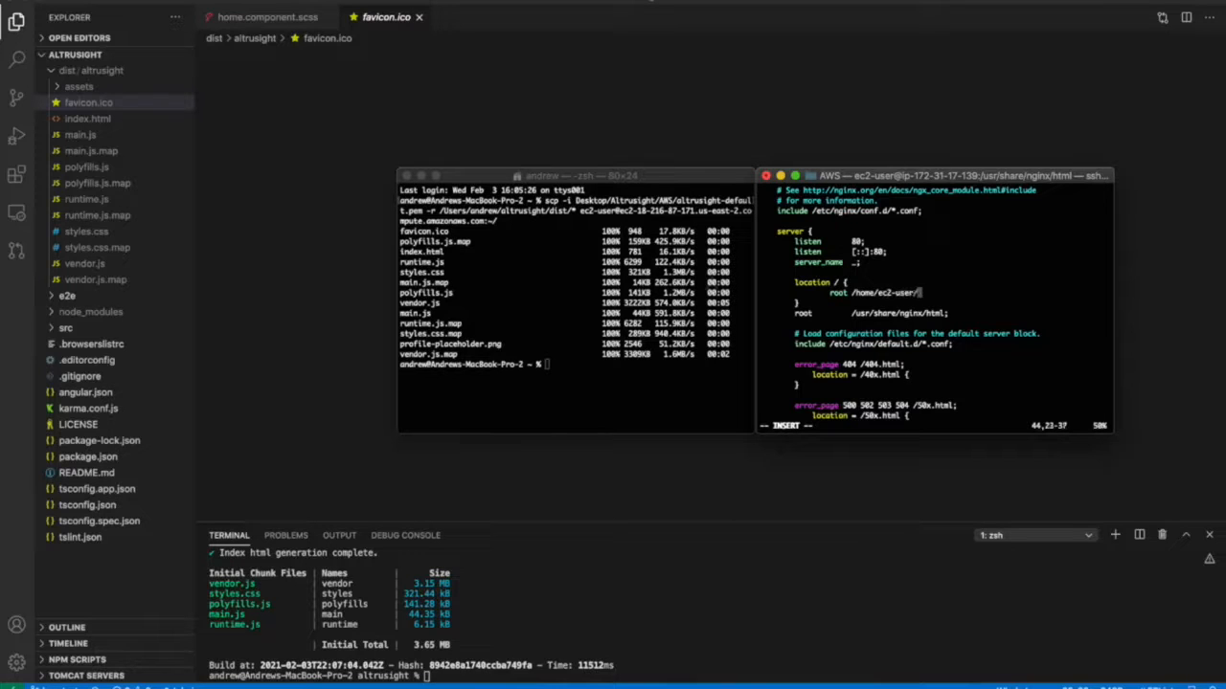
pyautogui.write('altrusight;')
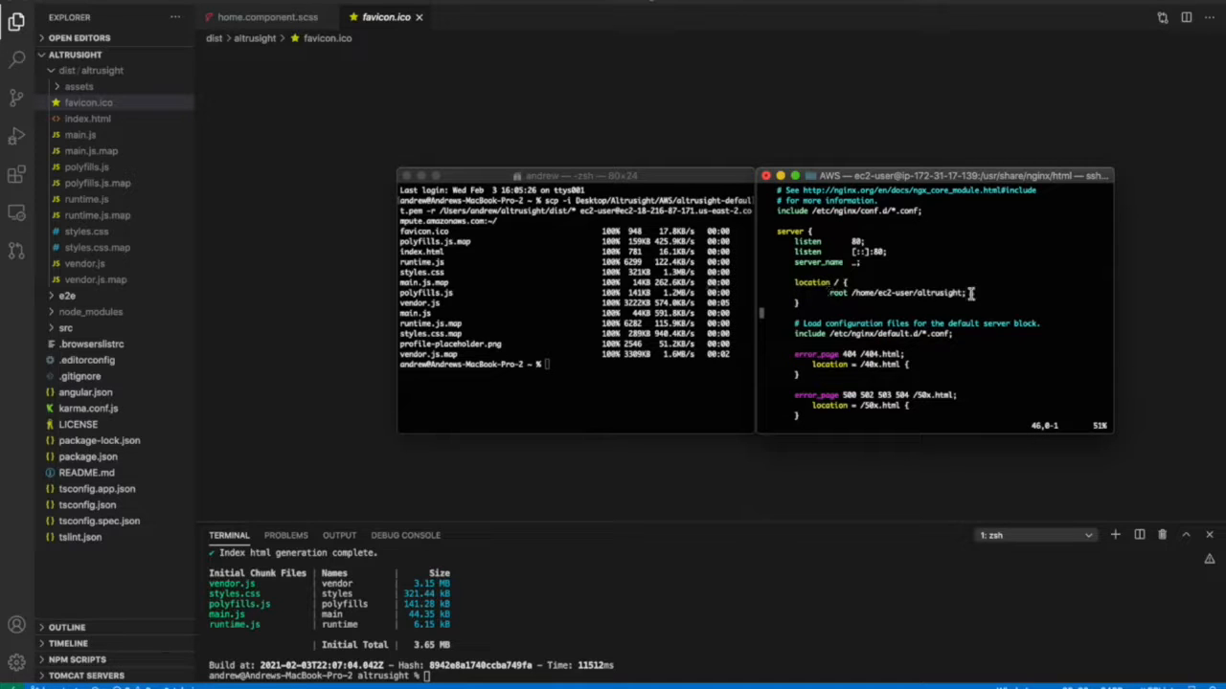
pyautogui.doubleClick(905, 293)
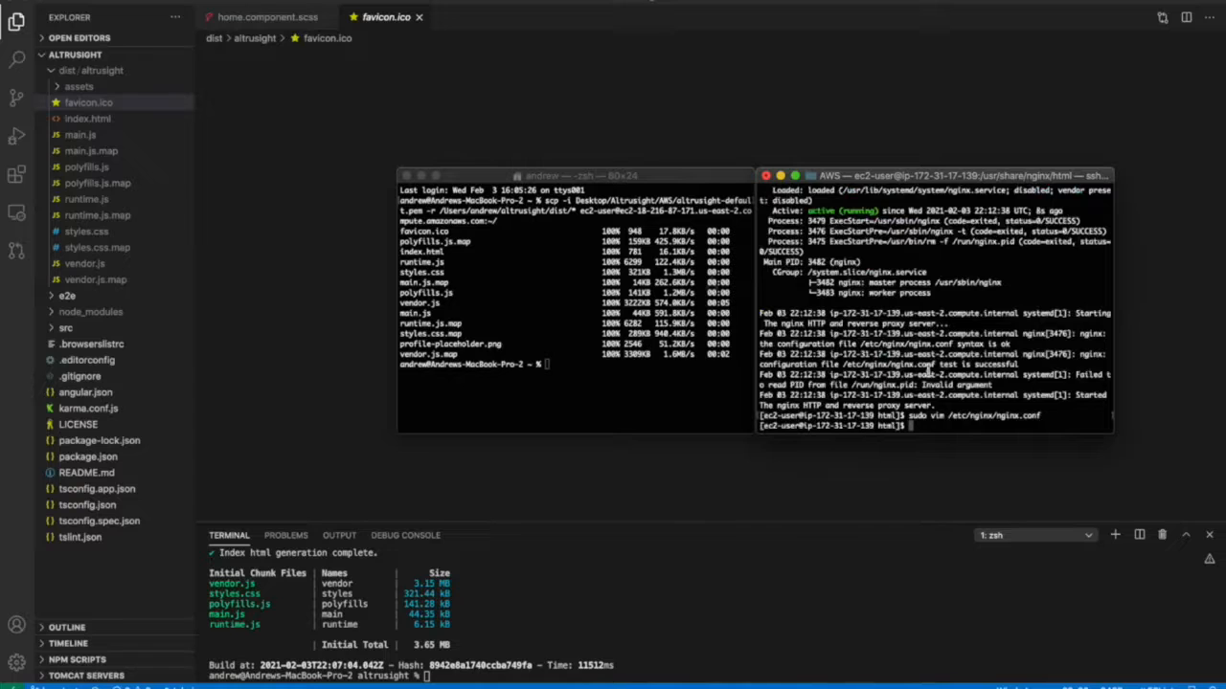
# Reload and restart nginx with sudo systemctl to apply the altrusight web root.
pyautogui.write('sudo systemctl restart nginx')
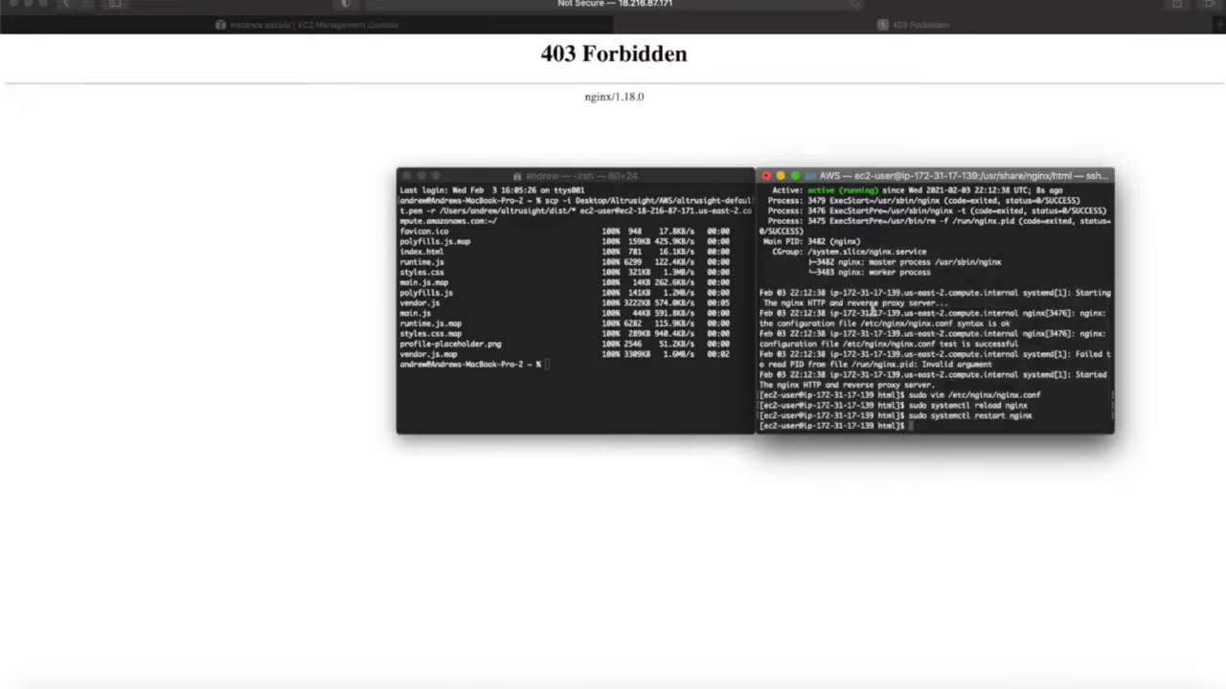
pyautogui.moveTo(991, 455)
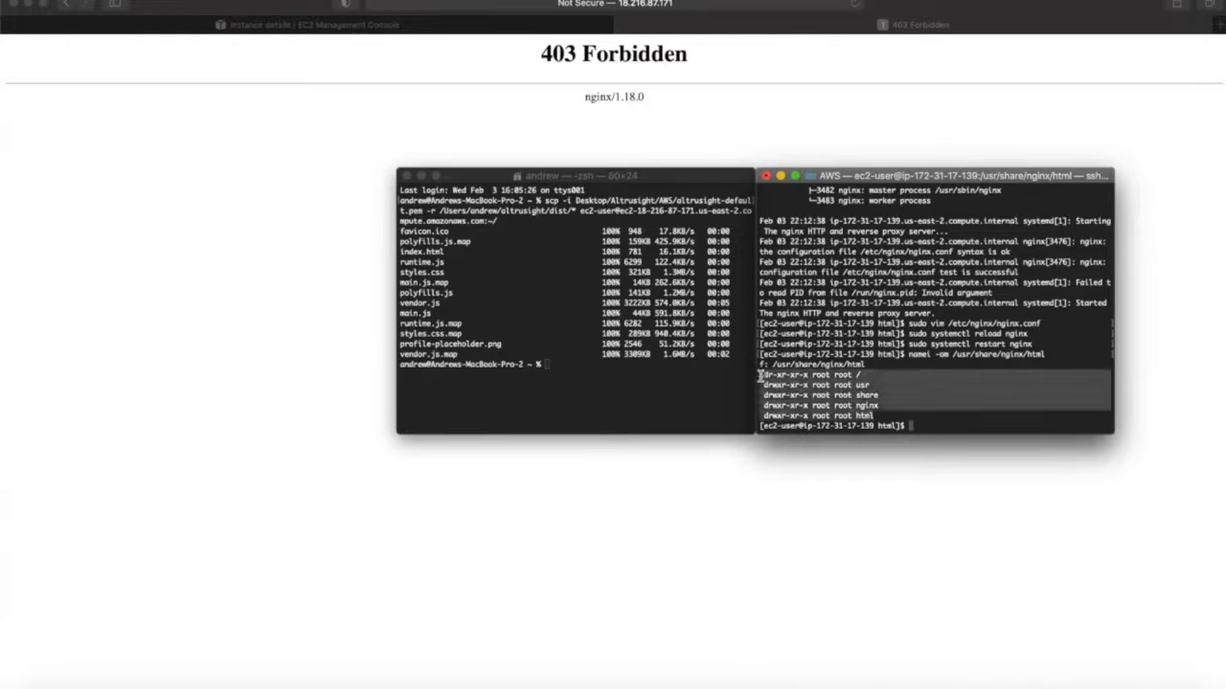
# Inspect /home/ec2-user/altrusight permissions with namei -om and begin a sudo chmod 755 fix.
pyautogui.write('namei')
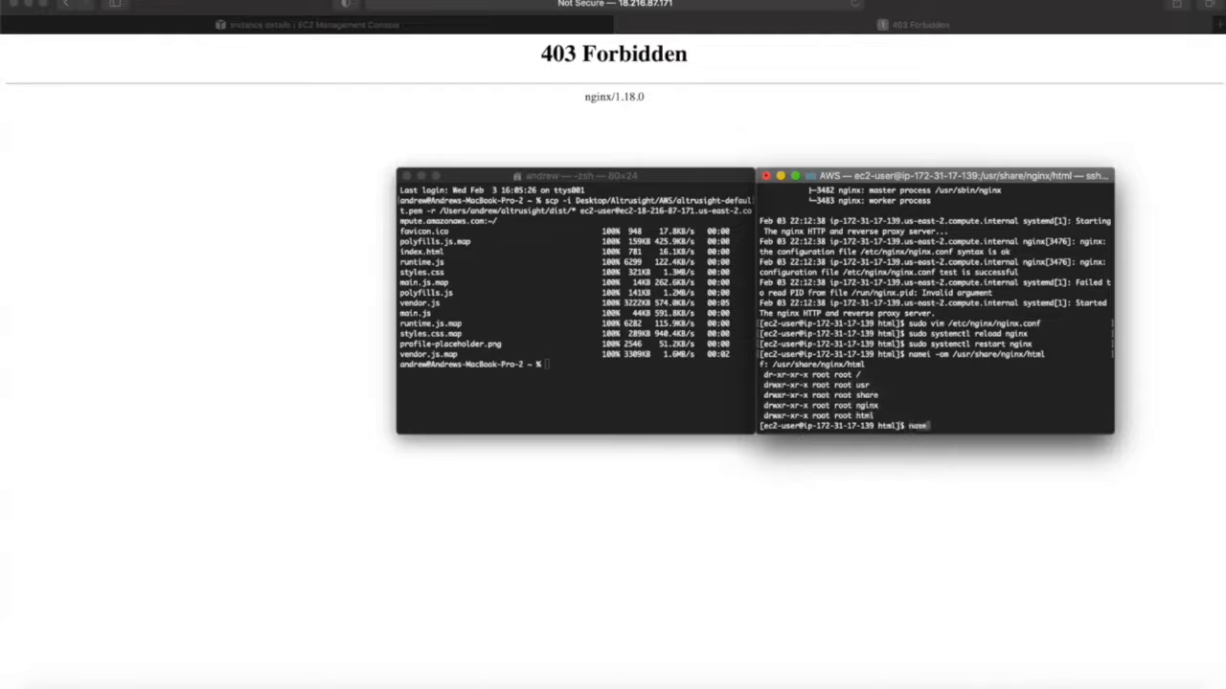
pyautogui.write('-om')
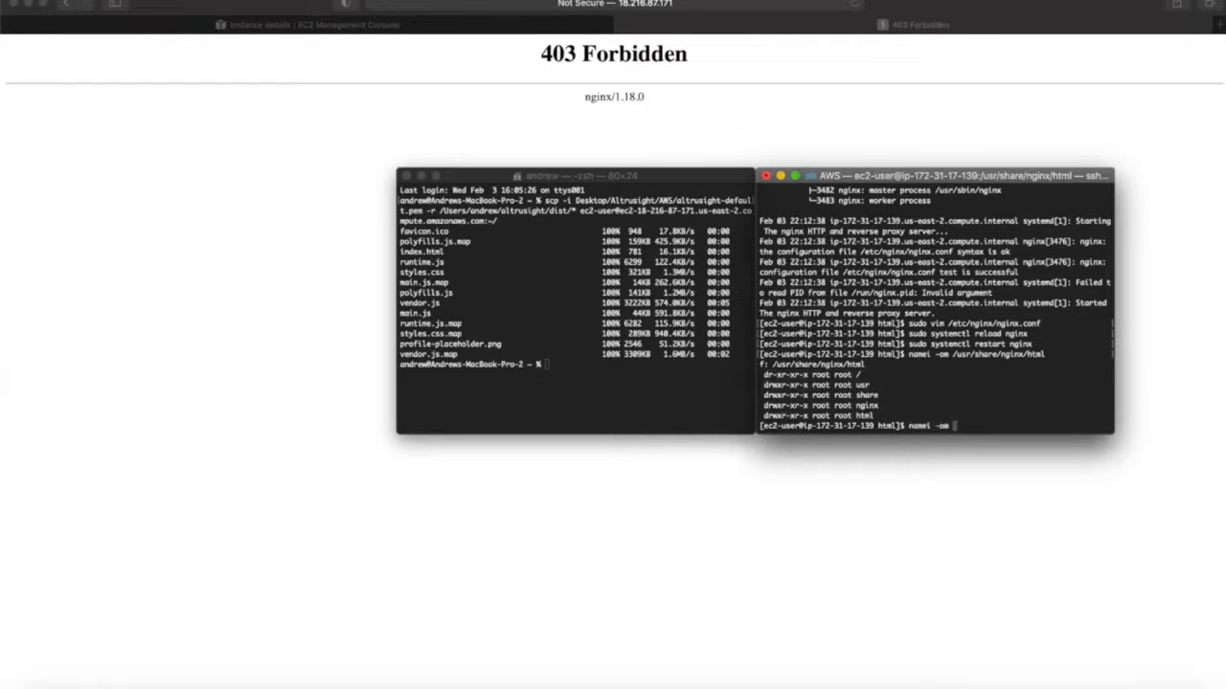
pyautogui.write('/home/ec2-user/altrusight')
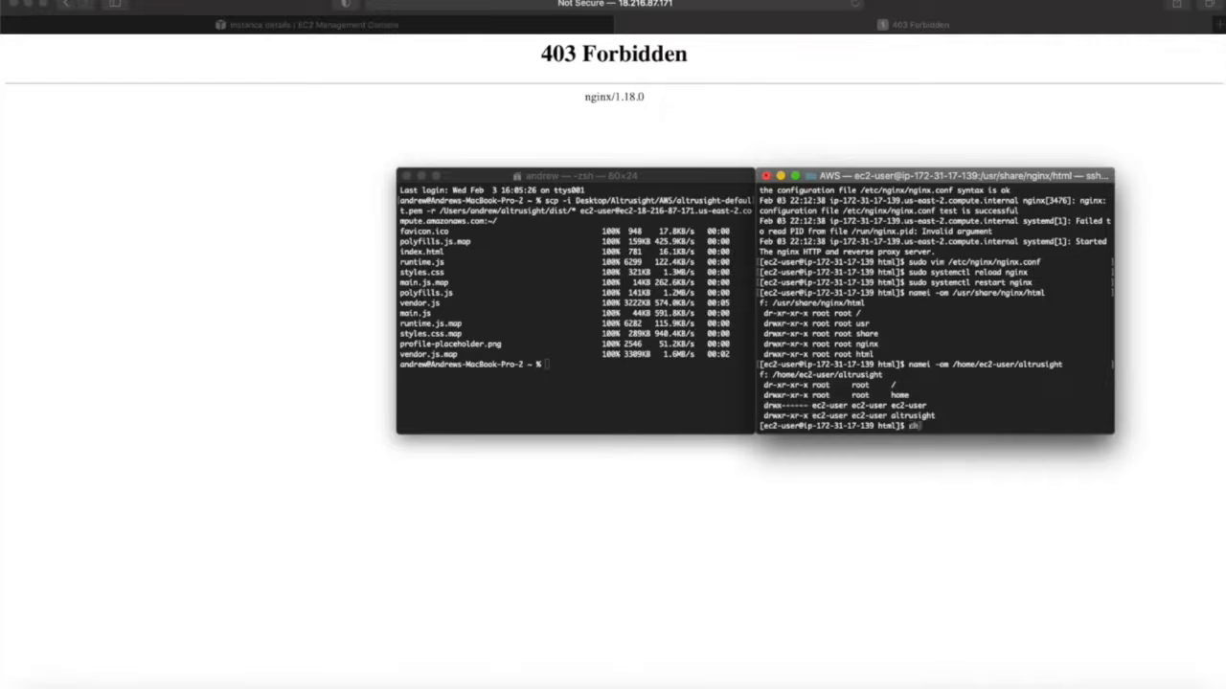
pyautogui.write('sudo chmod')
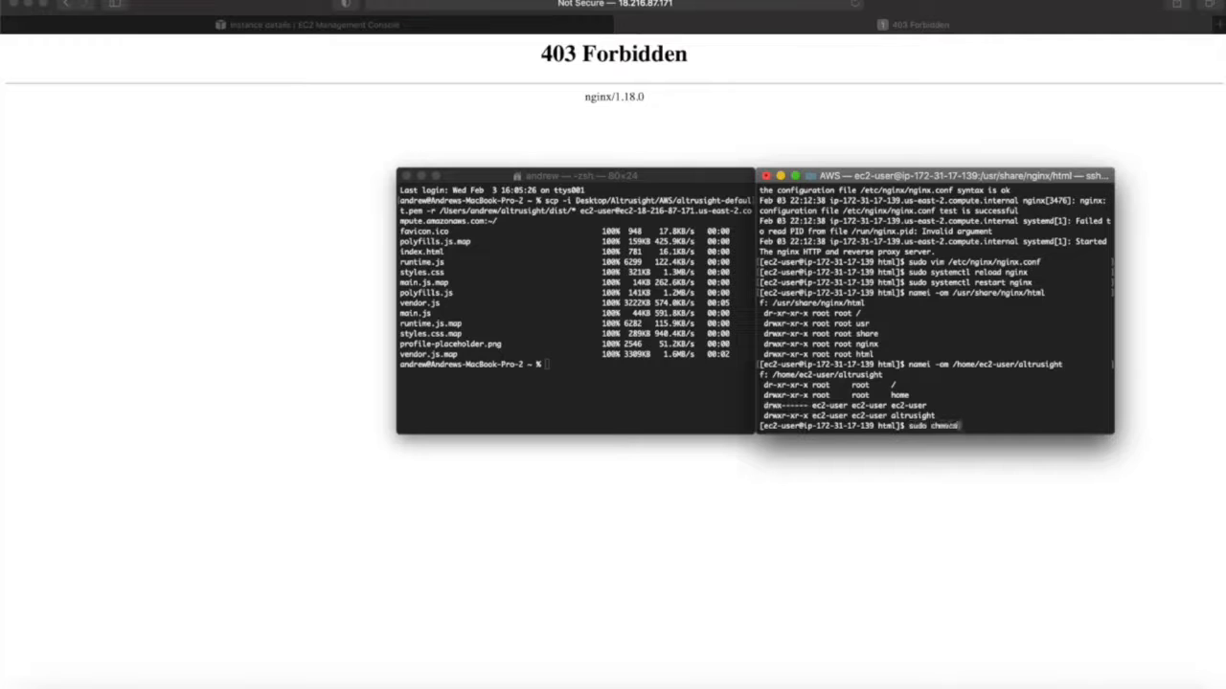
pyautogui.write('755')
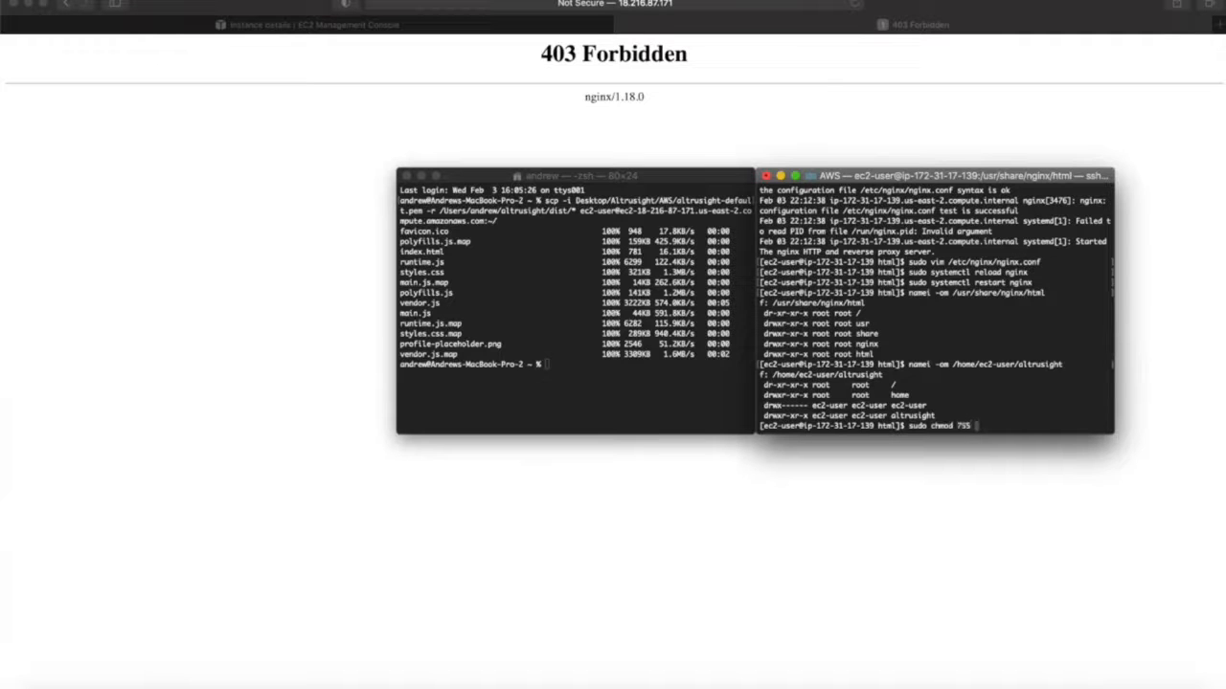